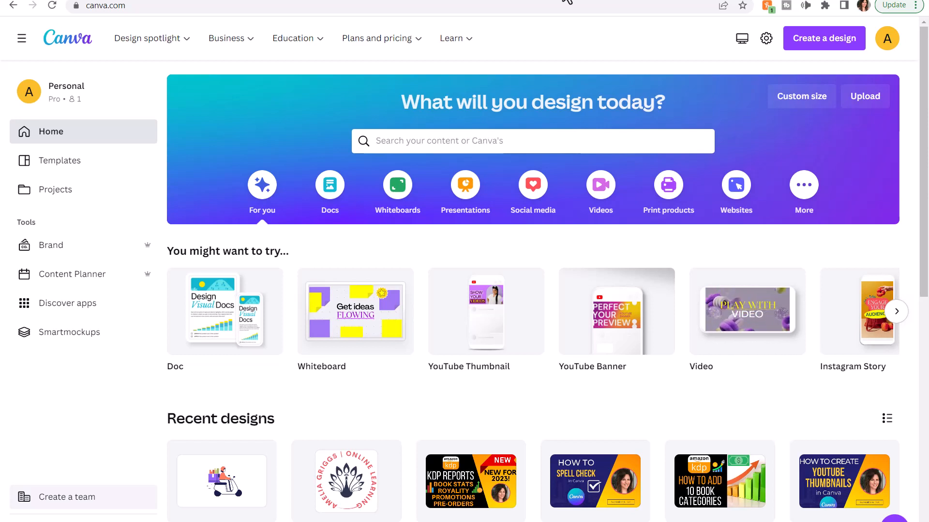
mouse_move(746, 310)
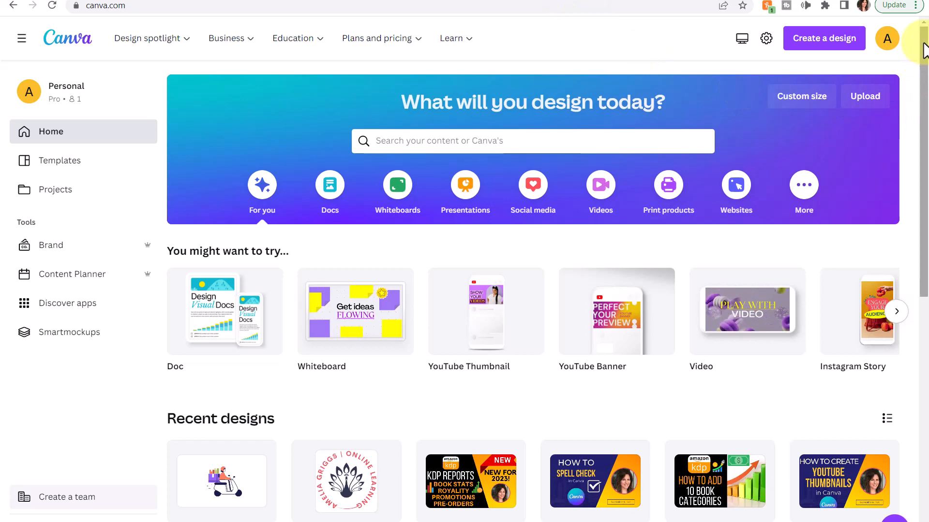
- Open the recent 'How to Spell Check' thumbnail design from the home page
scroll("down", 3)
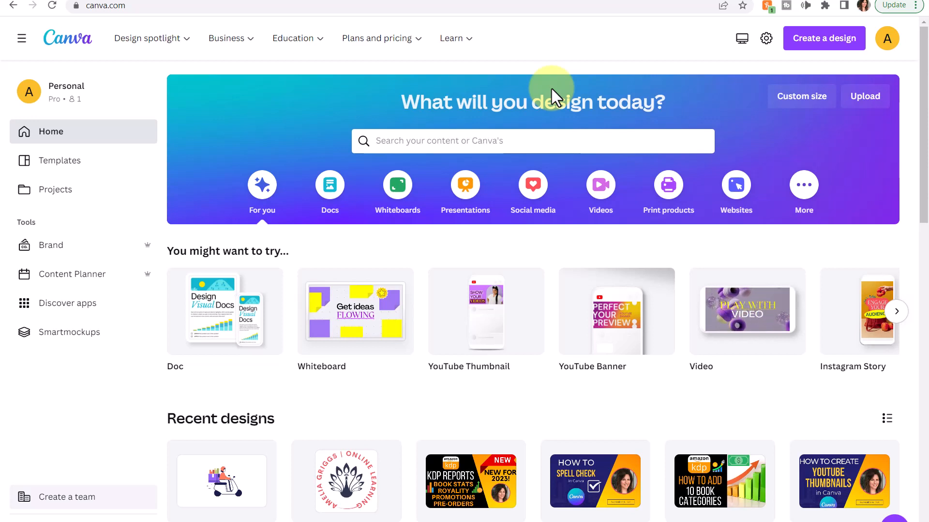
mouse_move(672, 243)
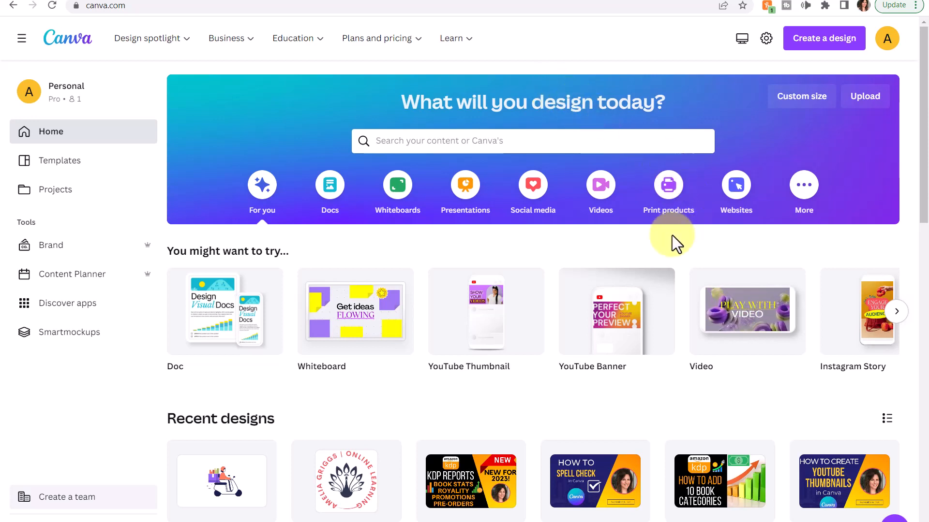
left_click(594, 481)
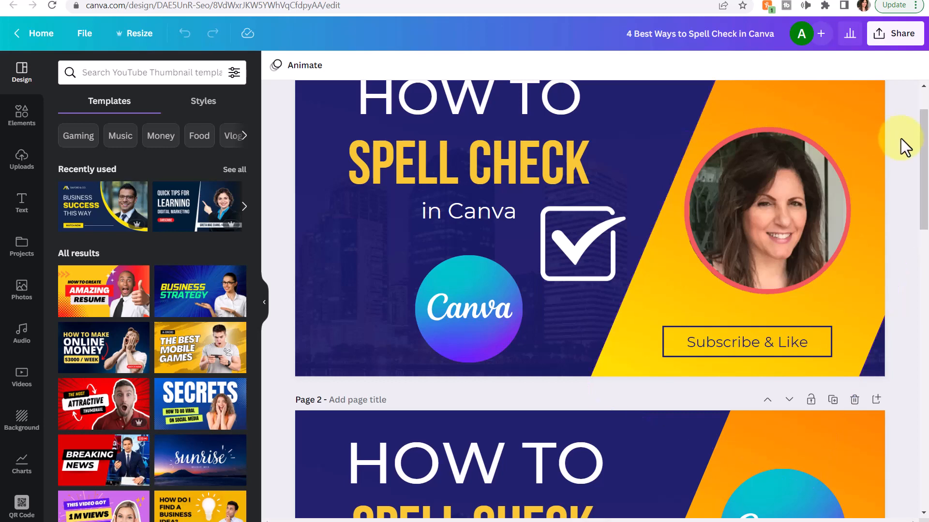
left_click(767, 210)
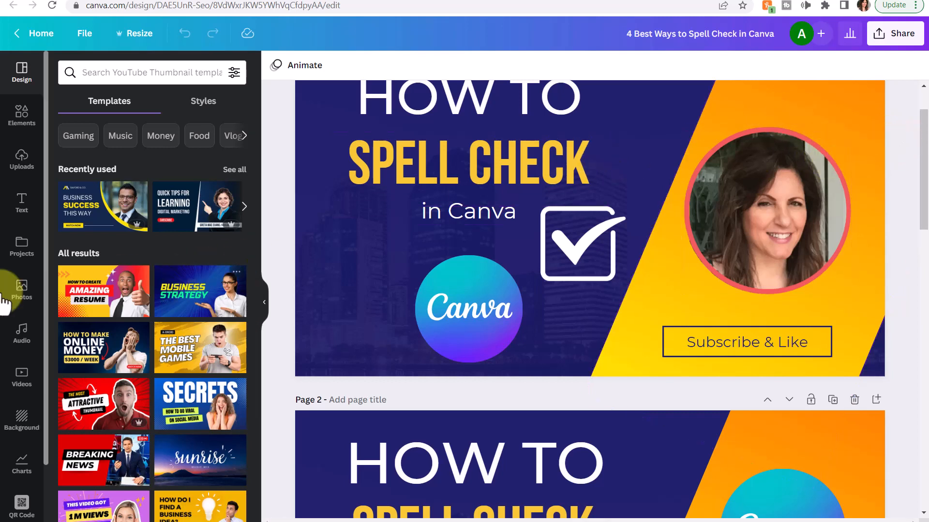
mouse_move(137, 207)
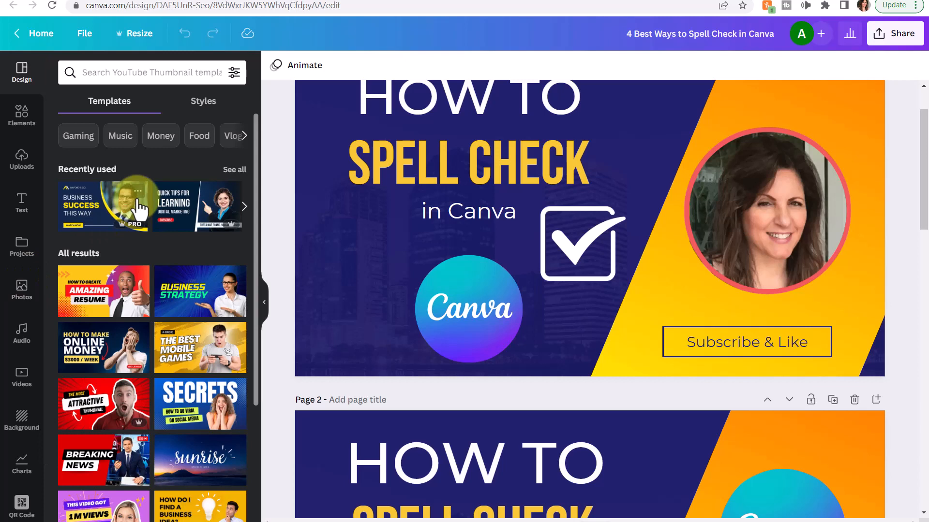
mouse_move(243, 263)
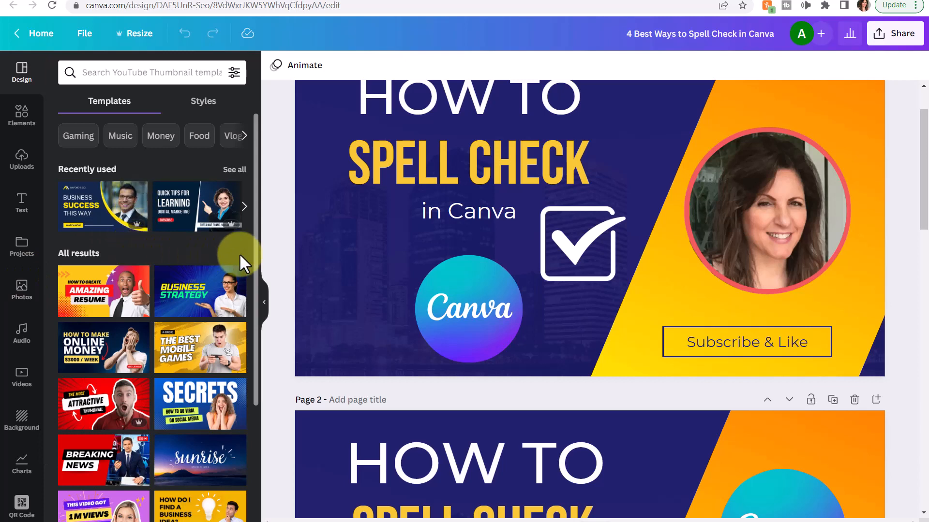
left_click(660, 267)
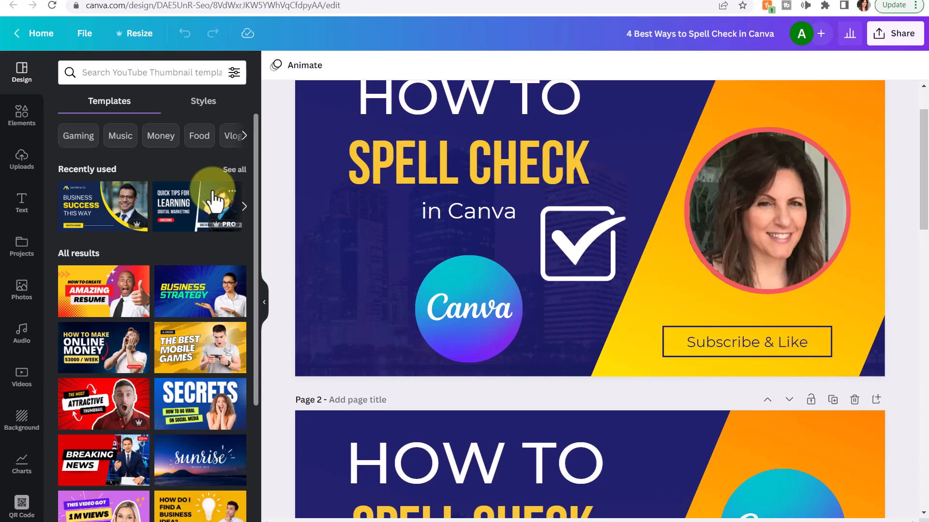
mouse_move(172, 260)
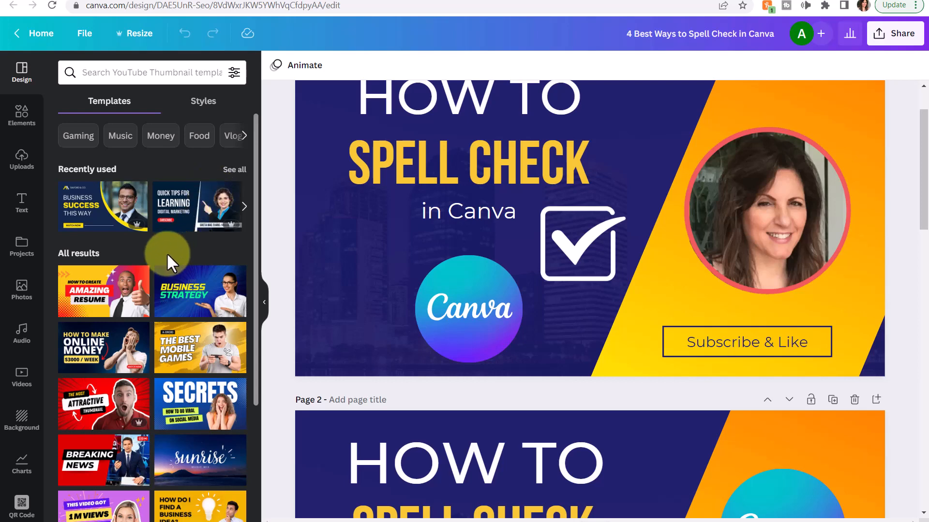
mouse_move(142, 290)
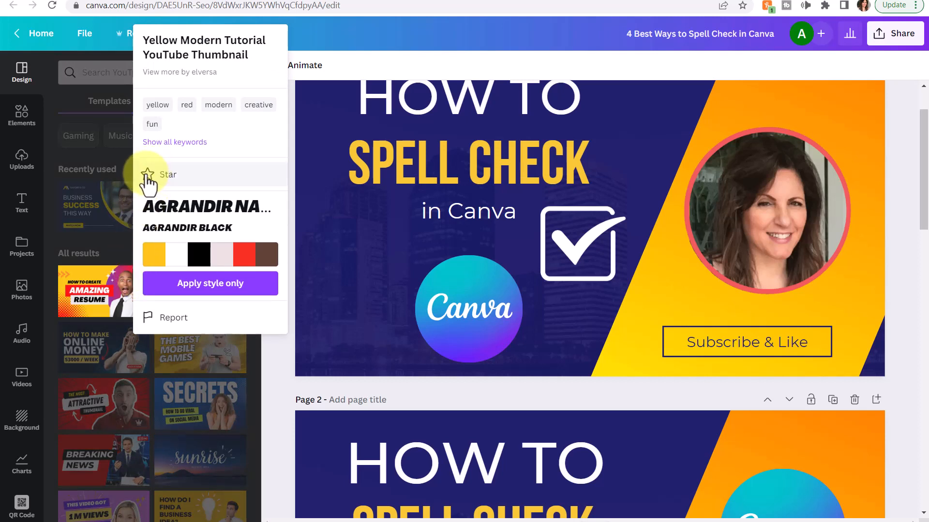
- Star the Yellow Modern Tutorial YouTube Thumbnail template under Recently used
left_click(150, 177)
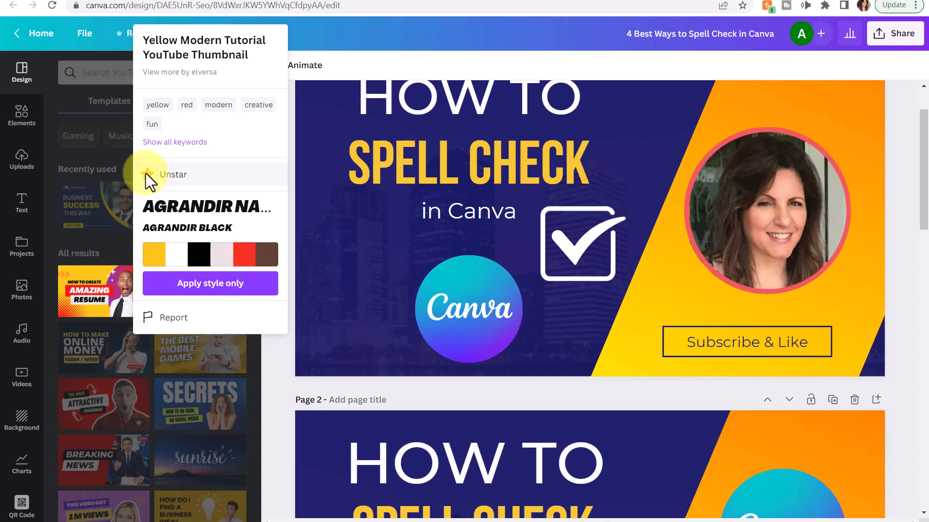
left_click(148, 174)
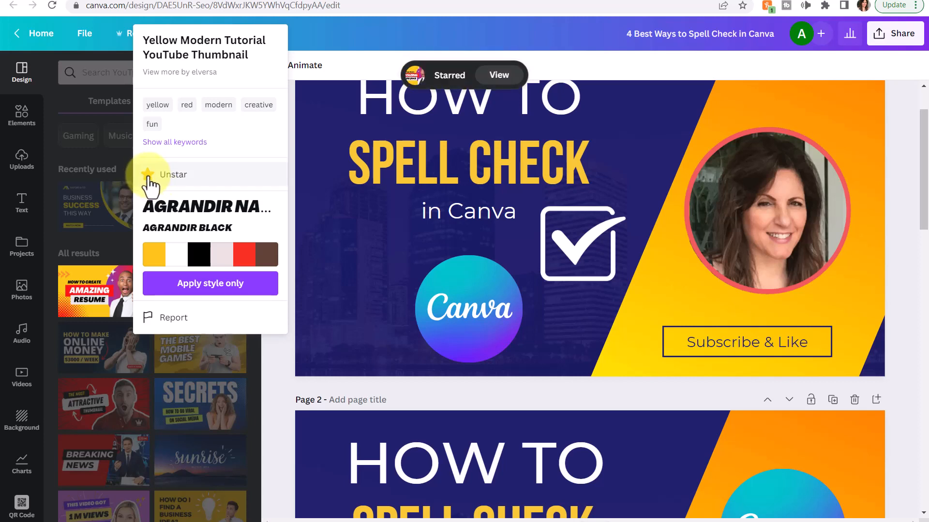
left_click(173, 174)
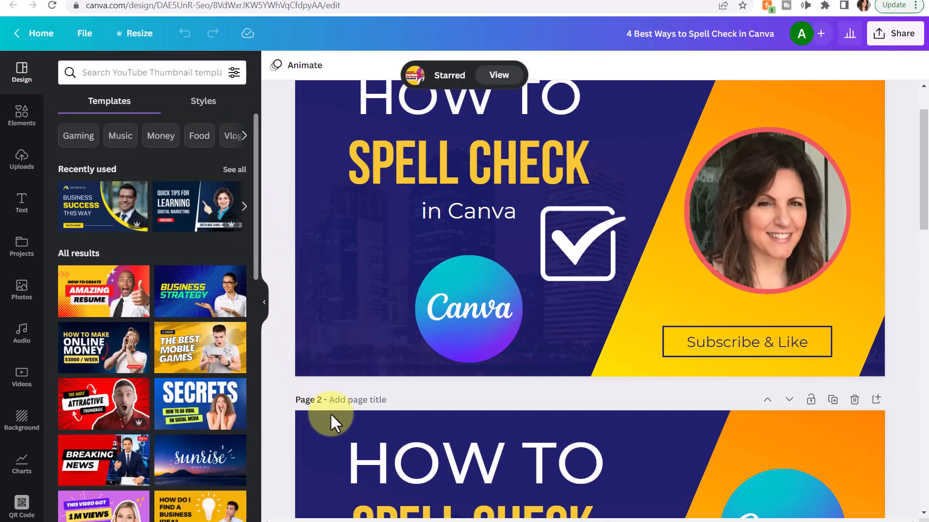
- Star the Colorful Freelancer YouTube Thumbnail template from the Templates panel
scroll("down", 3)
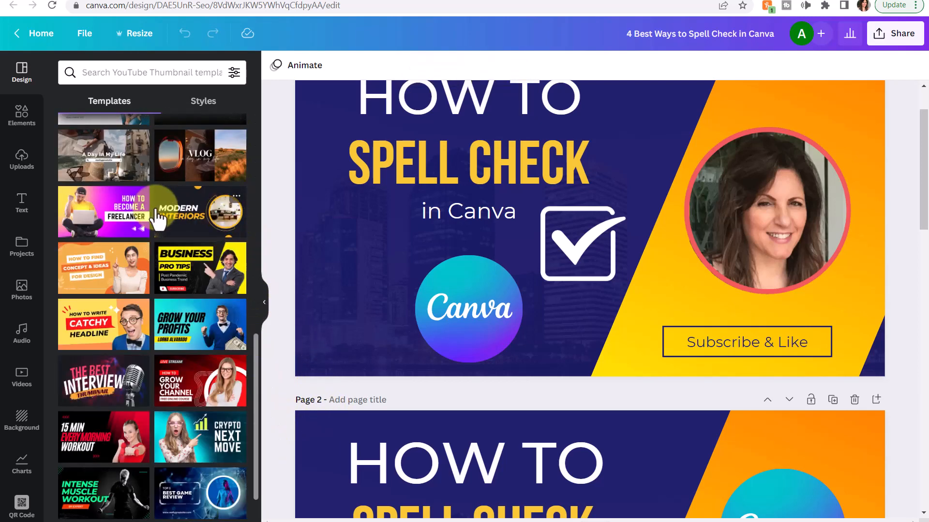
mouse_move(137, 207)
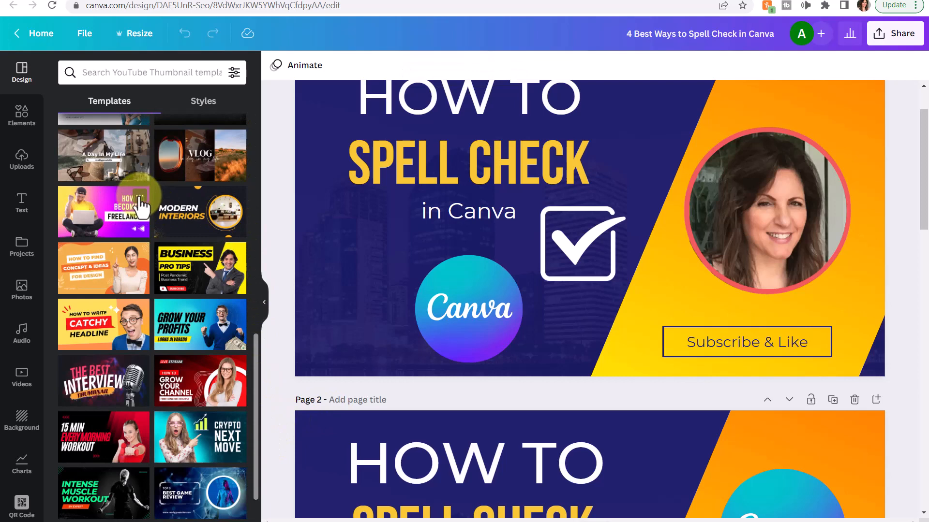
left_click(120, 196)
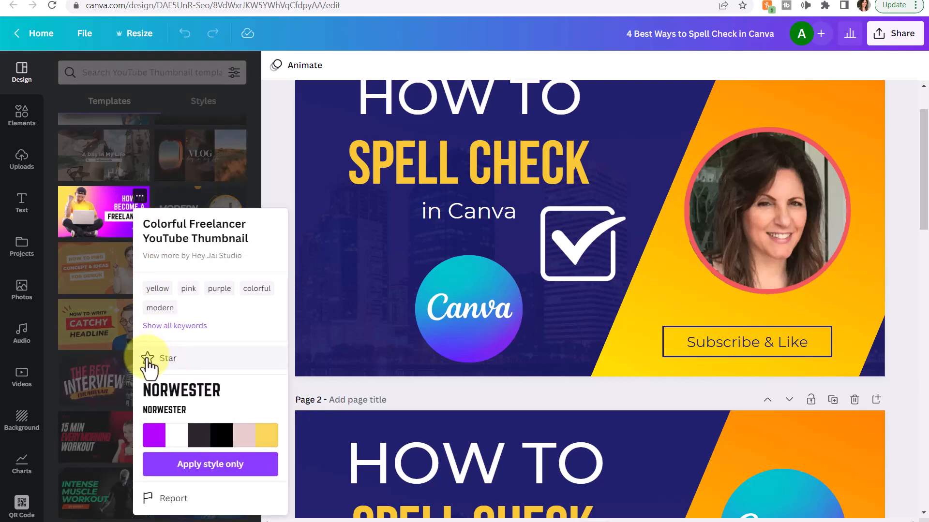
left_click(167, 358)
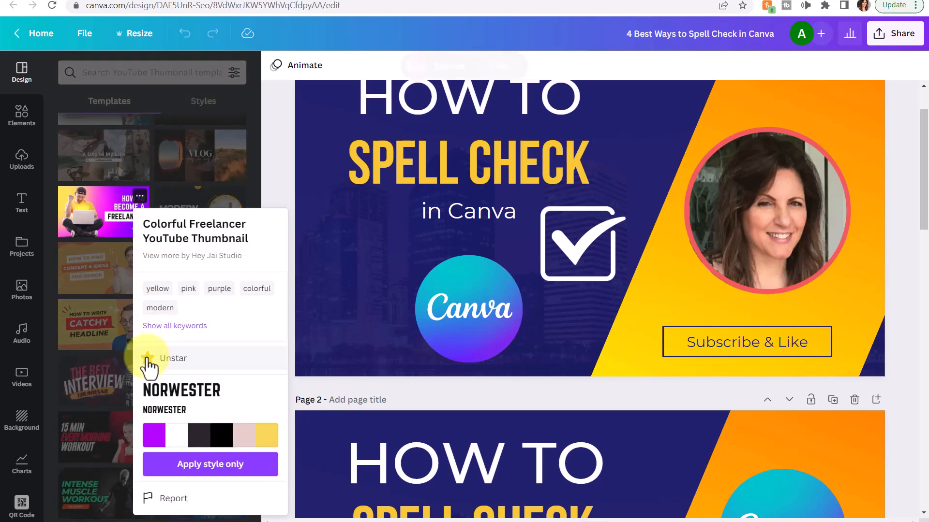
left_click(148, 358)
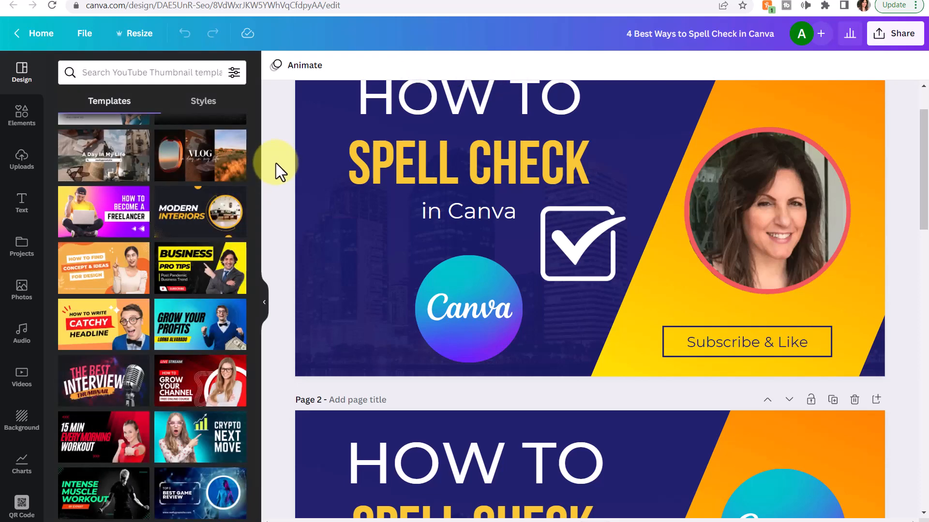
mouse_move(921, 147)
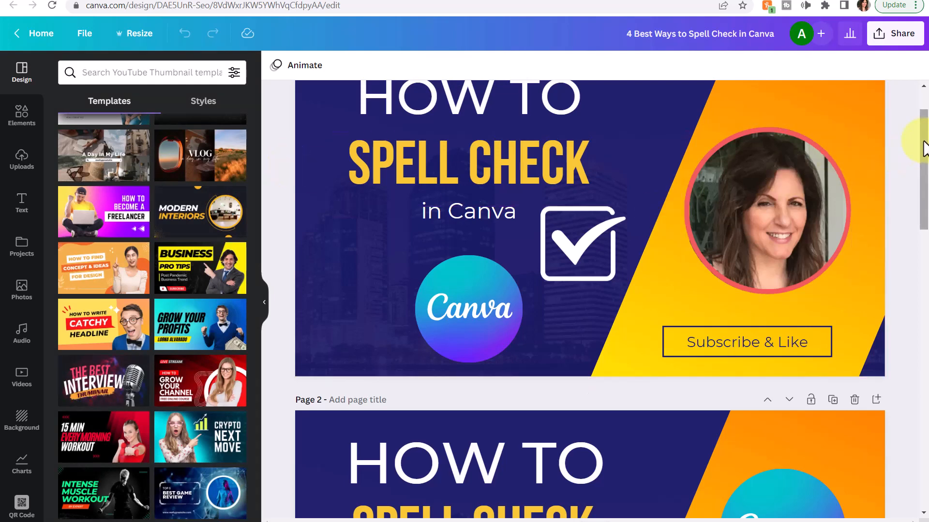
- Delete the circular portrait photo so page 4 is blank
scroll("down", 3)
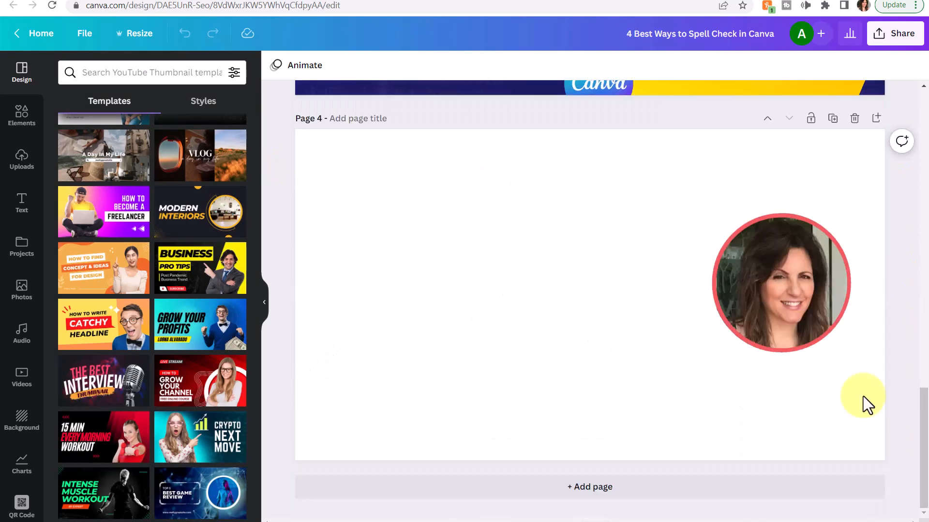
left_click(780, 283)
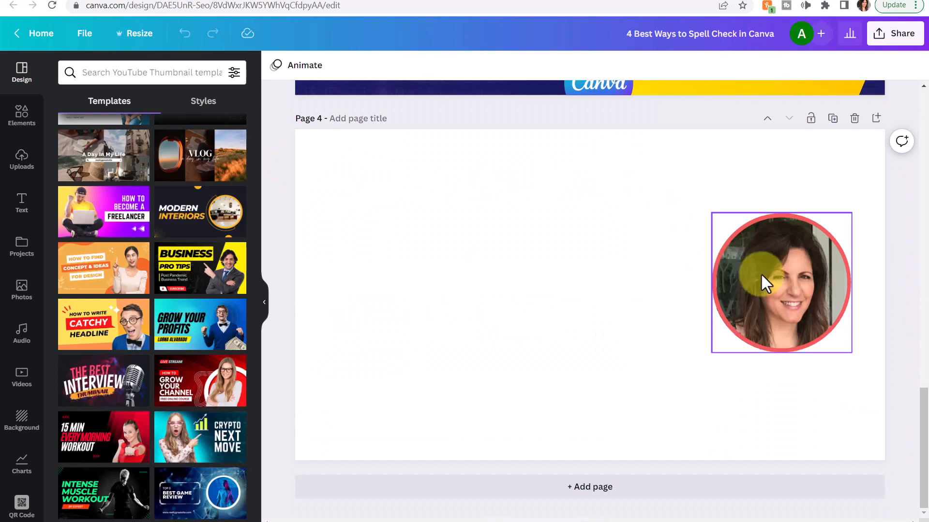
left_click(781, 282)
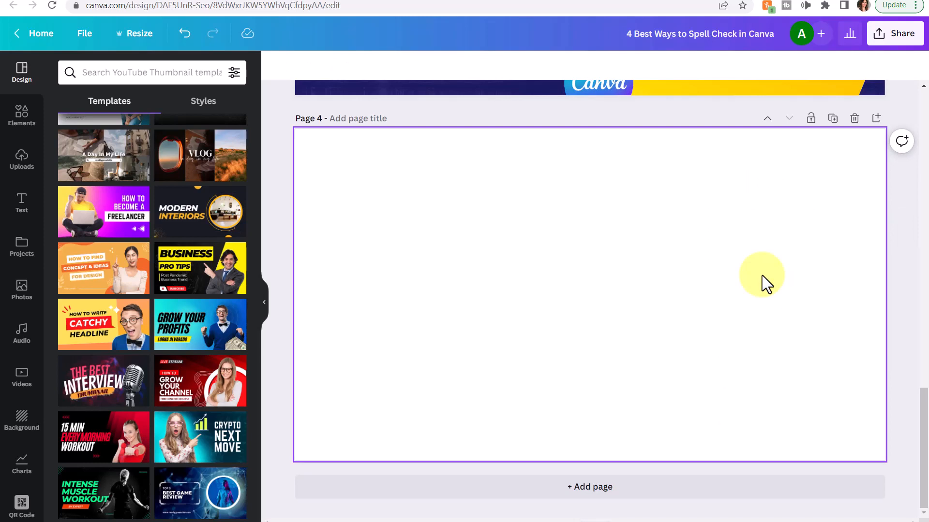
mouse_move(549, 229)
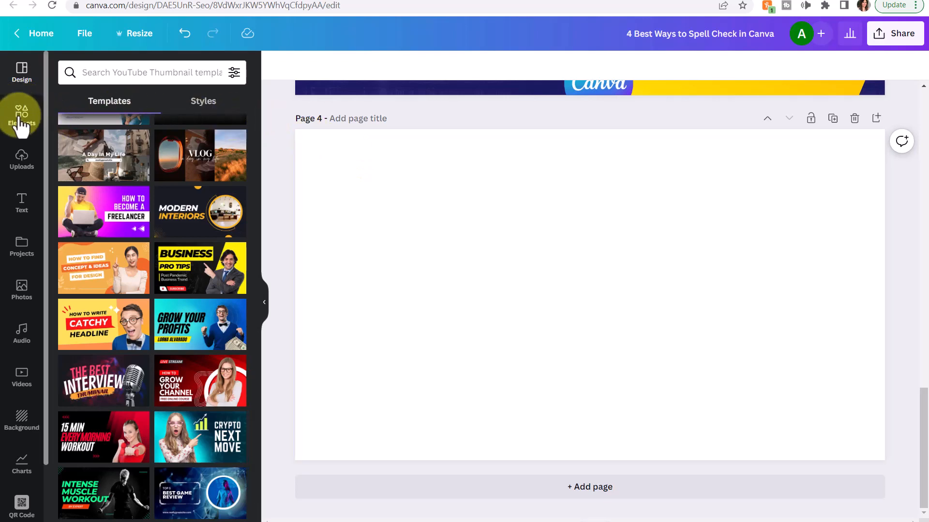
- Search the Elements library for 'lightbulb' and filter to Graphics
left_click(21, 115)
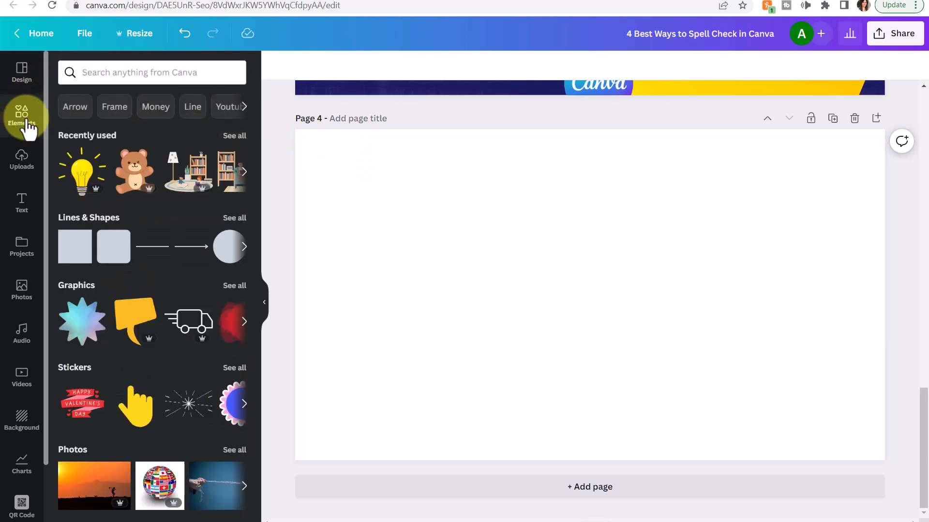
left_click(151, 73)
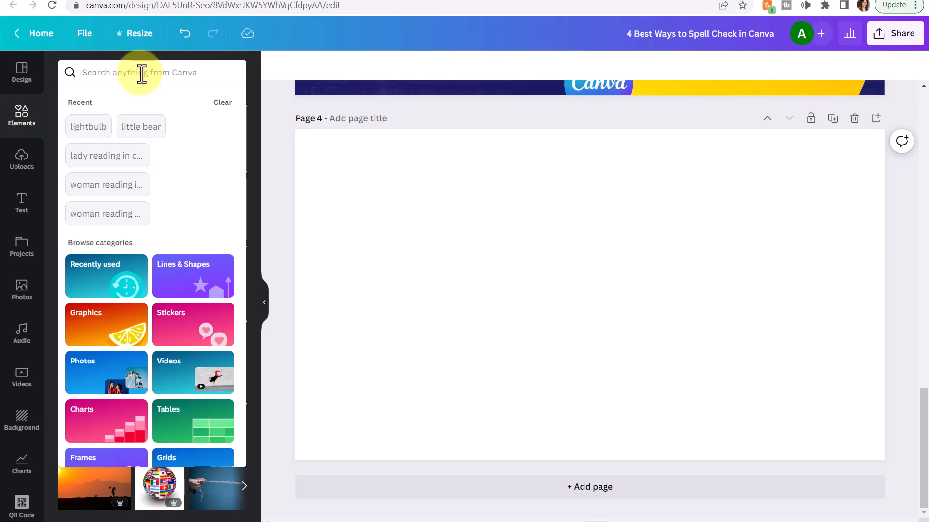
type("lightbulb")
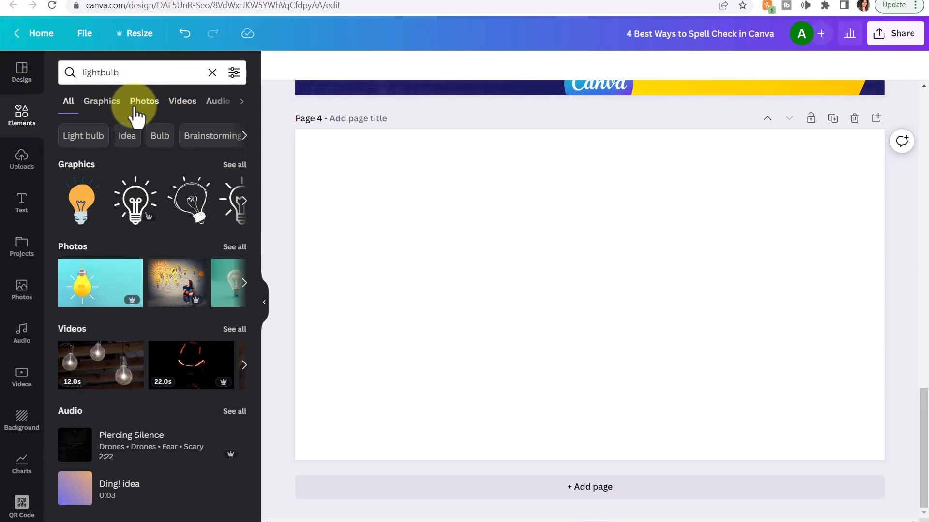
mouse_move(102, 101)
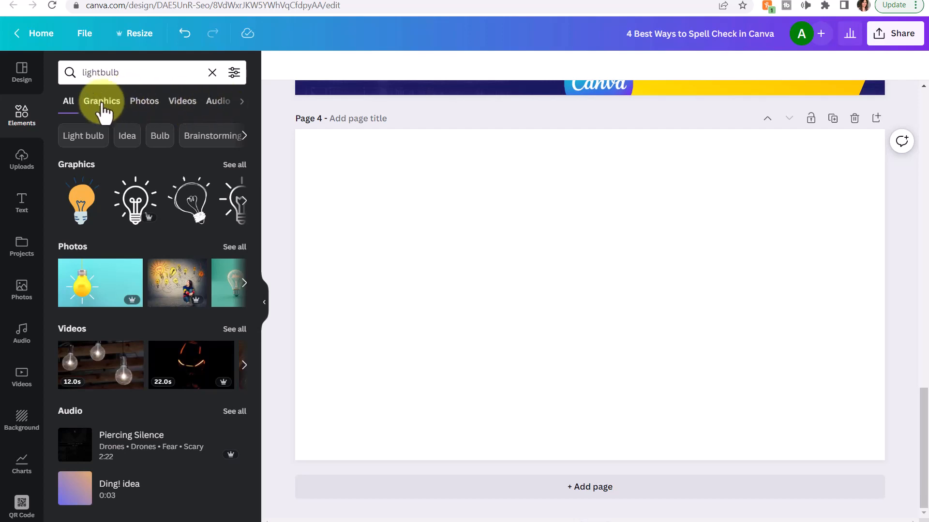
left_click(102, 101)
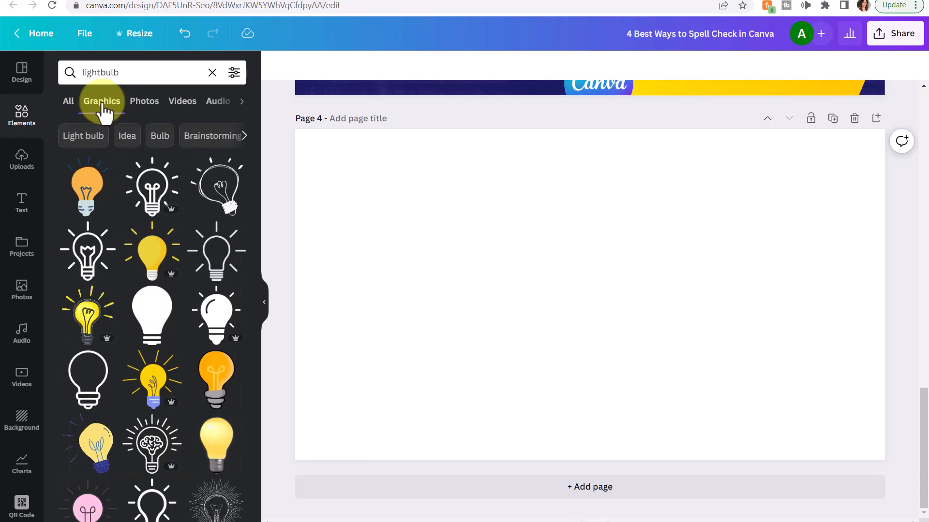
mouse_move(188, 225)
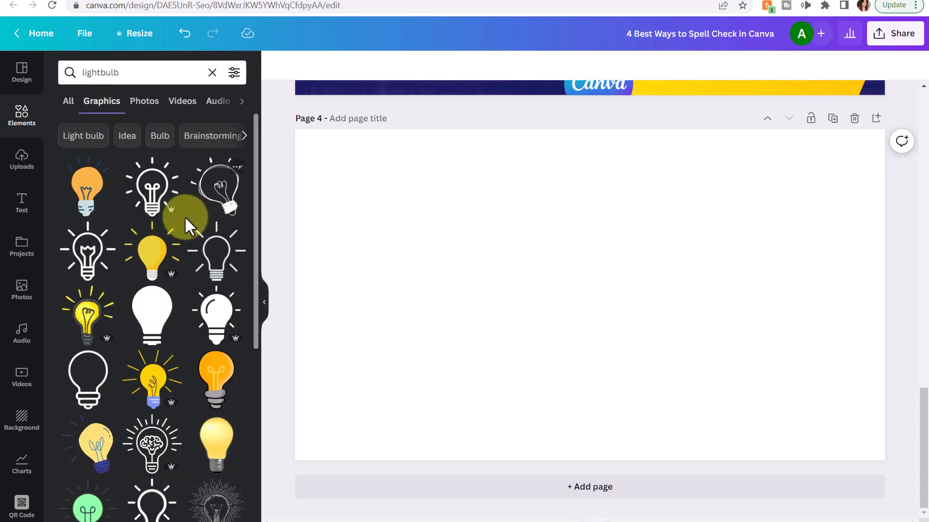
scroll("down", 3)
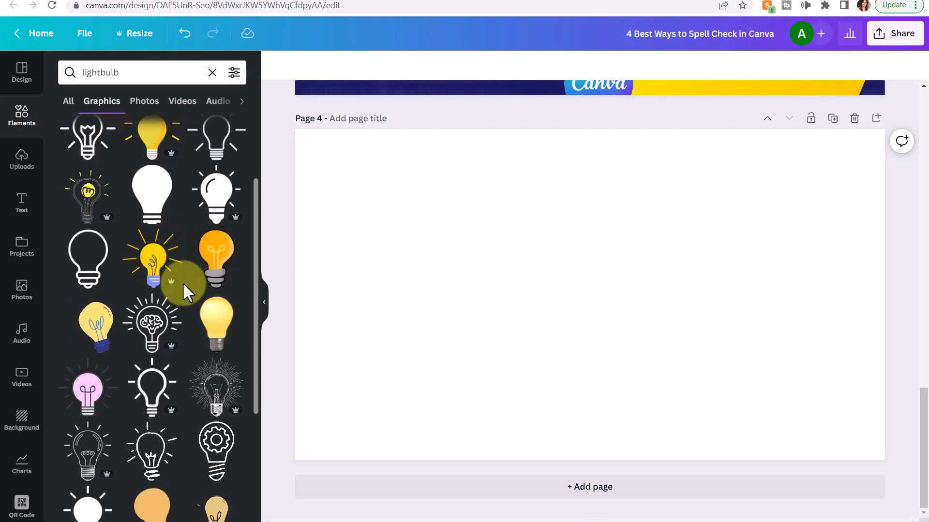
mouse_move(175, 296)
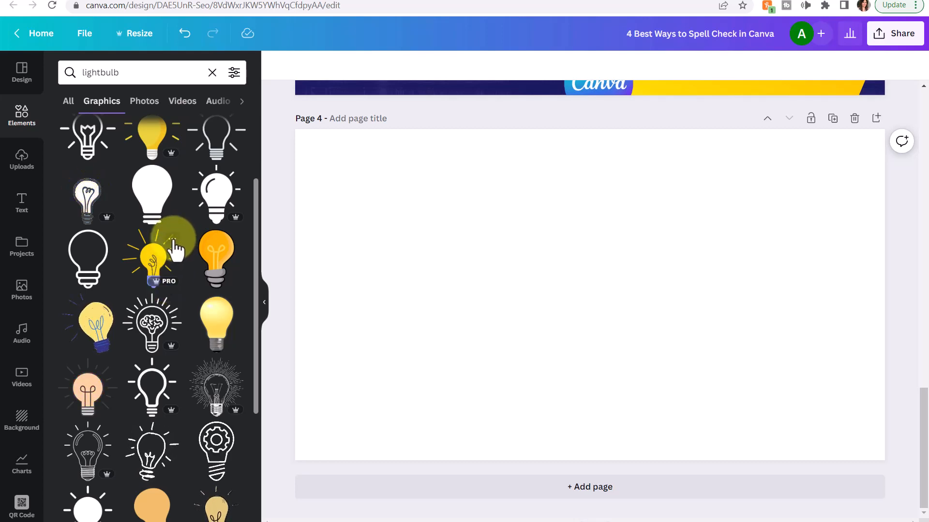
- Star the Bright Lightbulb Illustration graphic
right_click(152, 258)
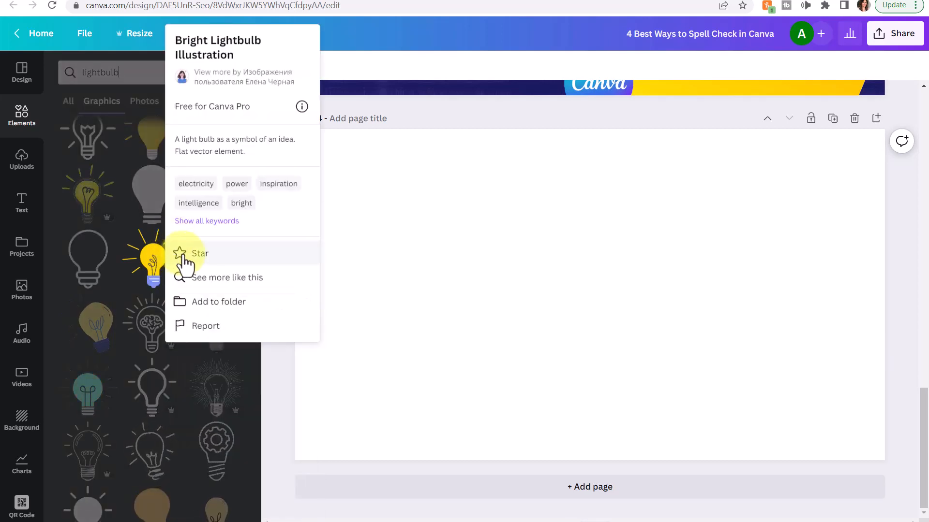
left_click(199, 254)
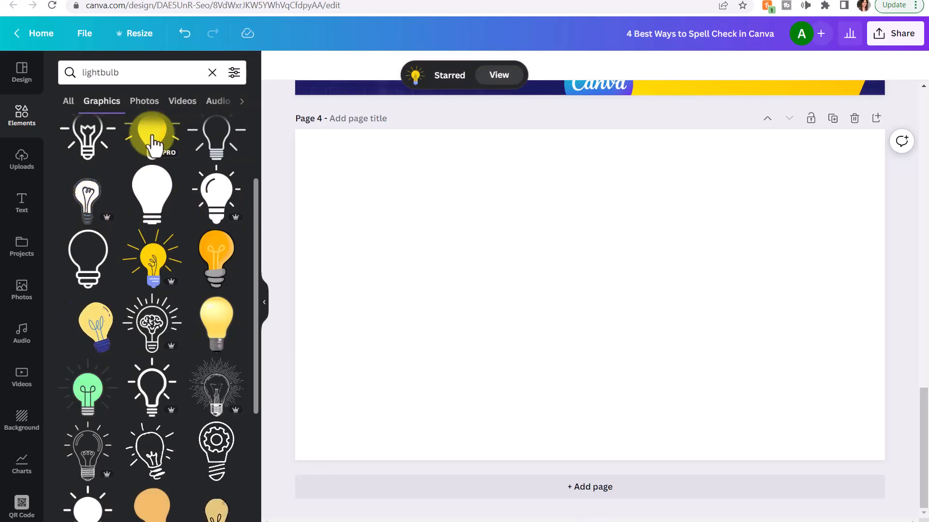
- Switch lightbulb results to Photos and view the Light Bulb photo's details
left_click(144, 101)
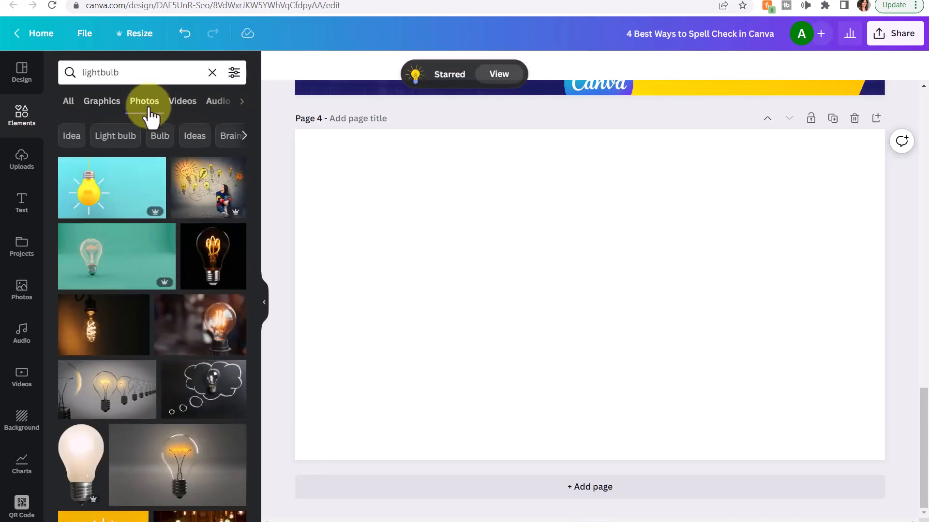
mouse_move(212, 255)
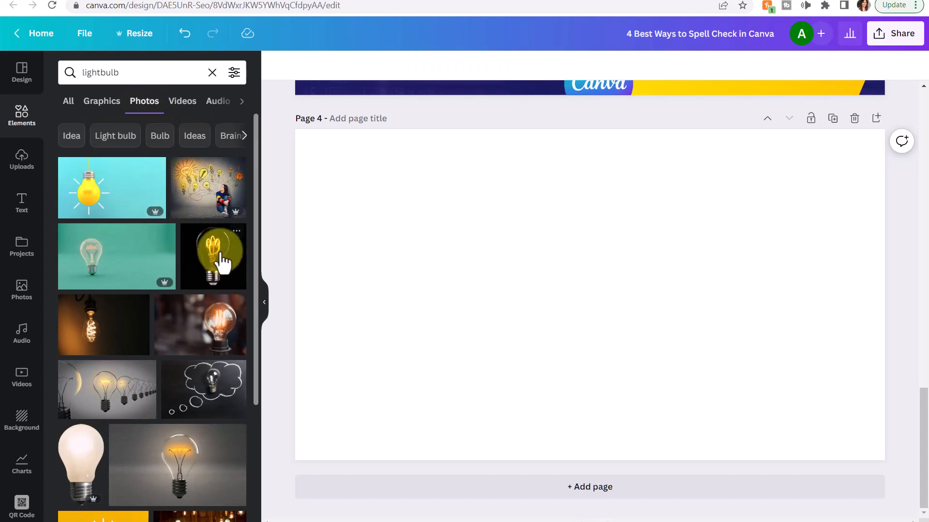
mouse_move(237, 245)
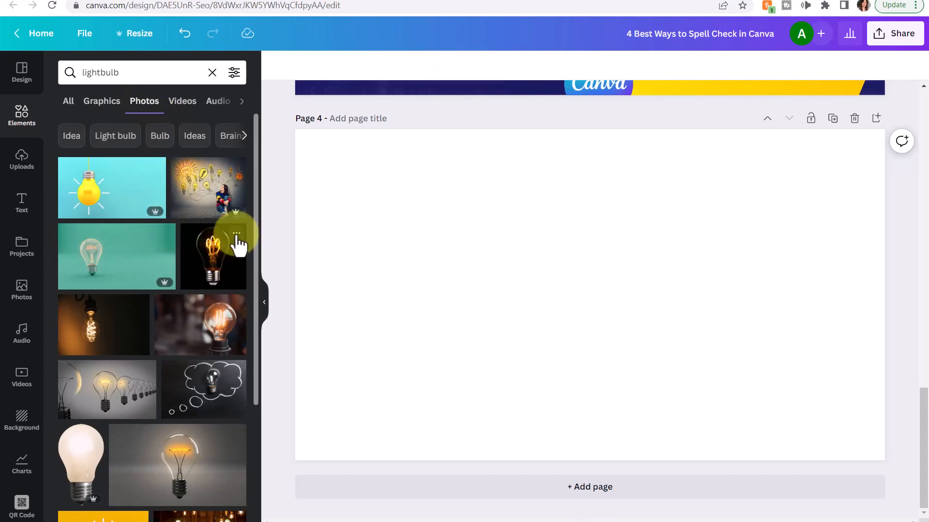
left_click(236, 232)
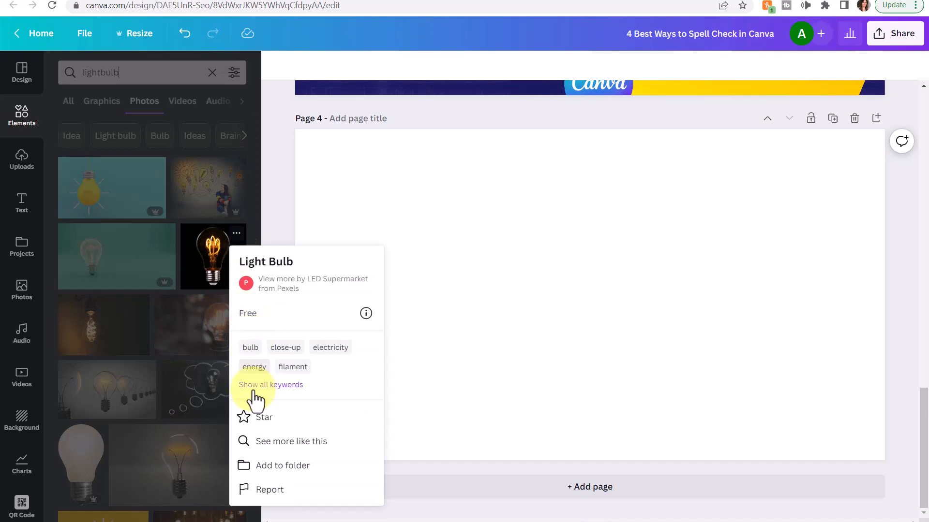
left_click(263, 417)
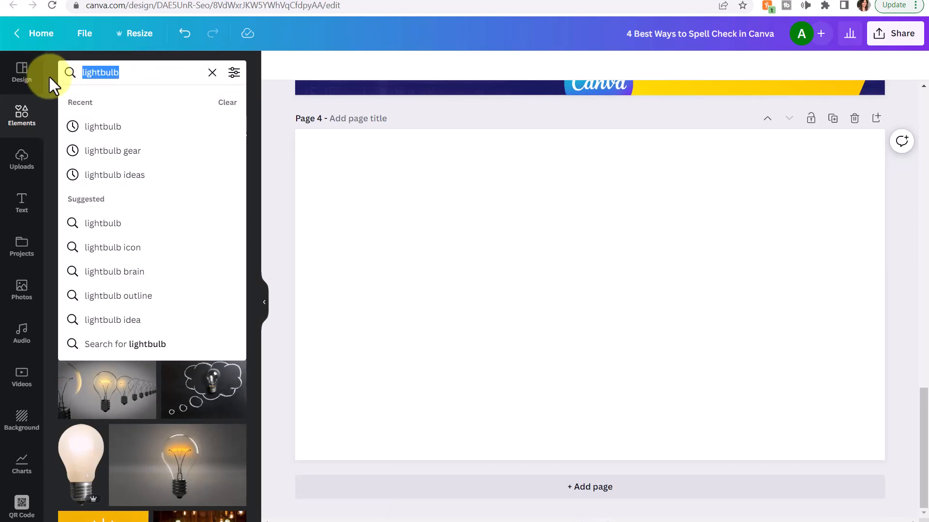
- Search elements for 'youtube' graphics and star the YouTube Squared logo graphic
type("youtube")
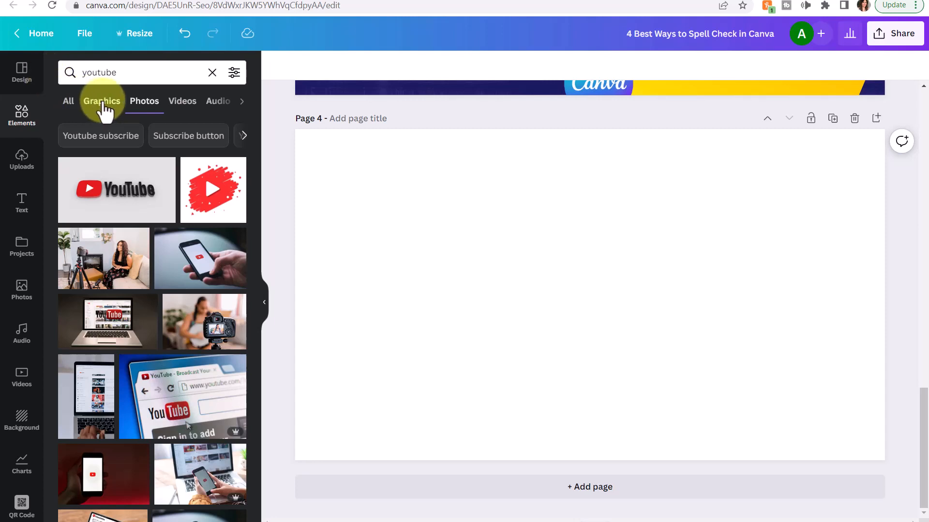
left_click(102, 100)
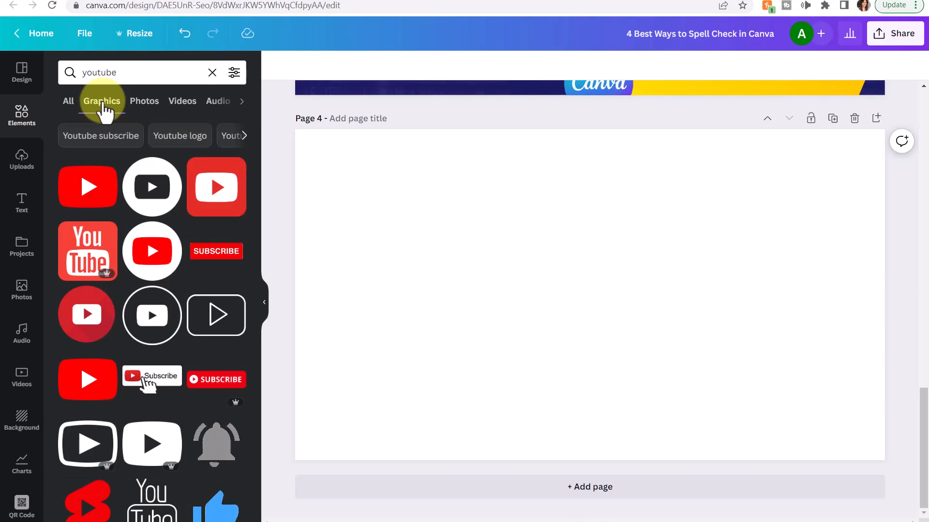
mouse_move(216, 250)
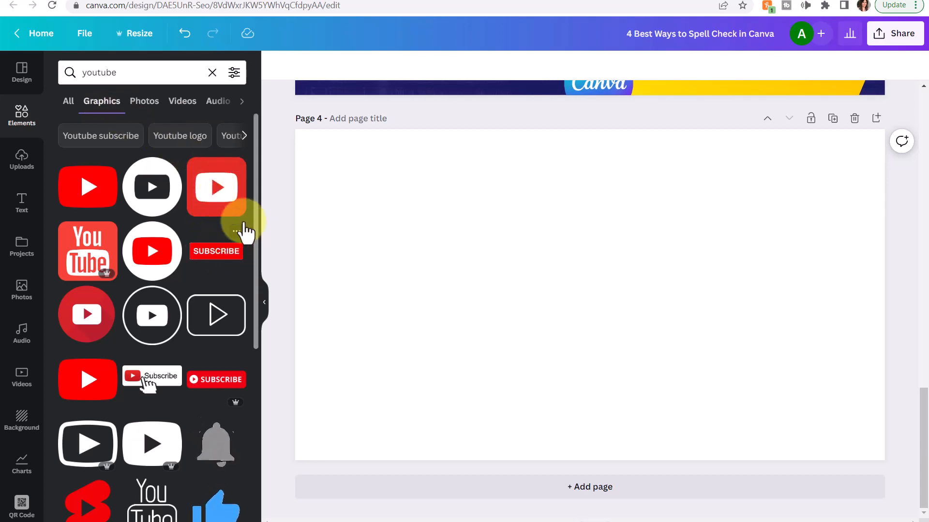
mouse_move(263, 195)
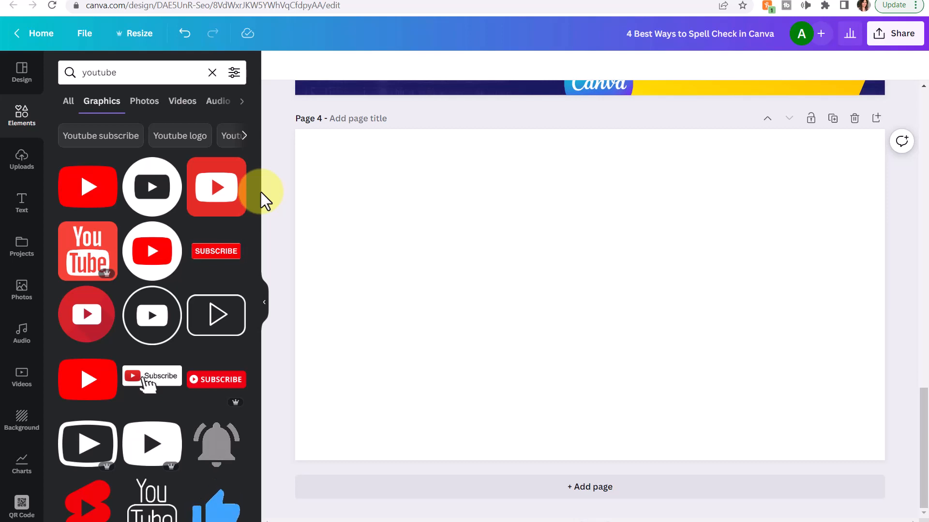
mouse_move(263, 204)
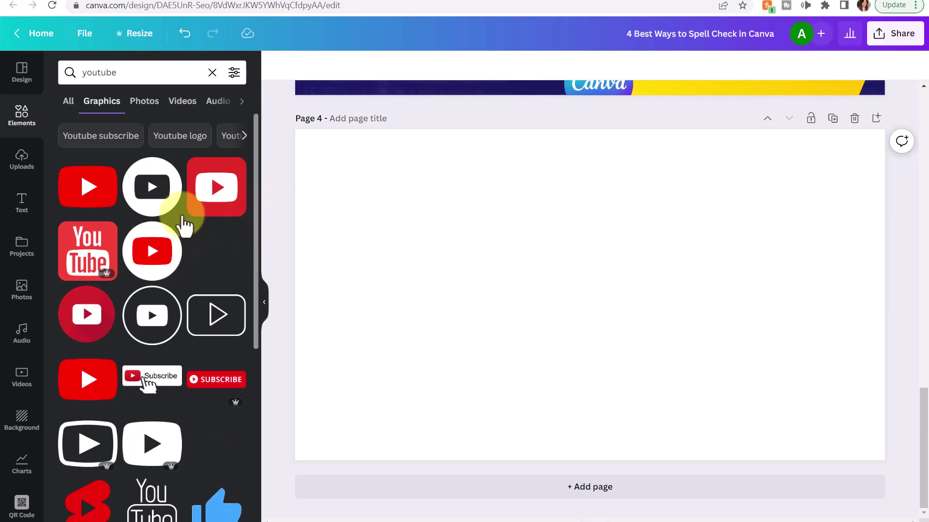
mouse_move(237, 242)
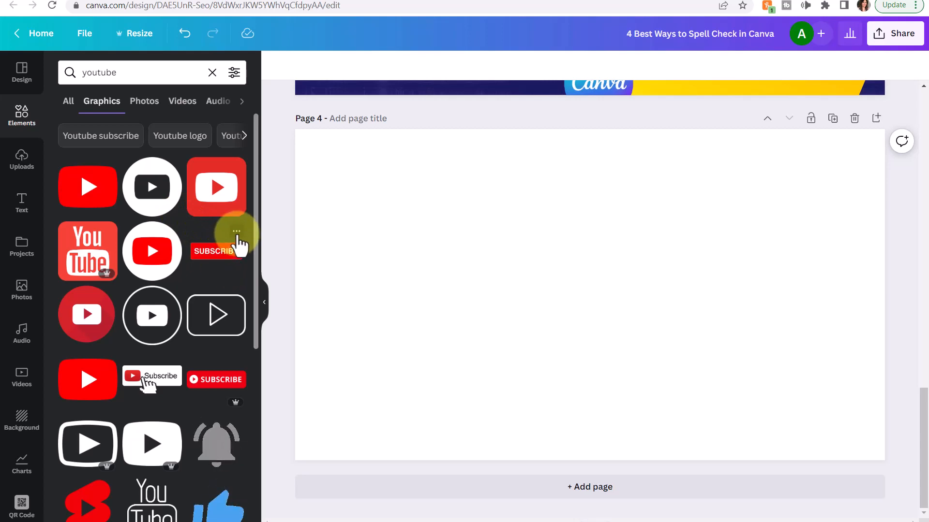
left_click(236, 231)
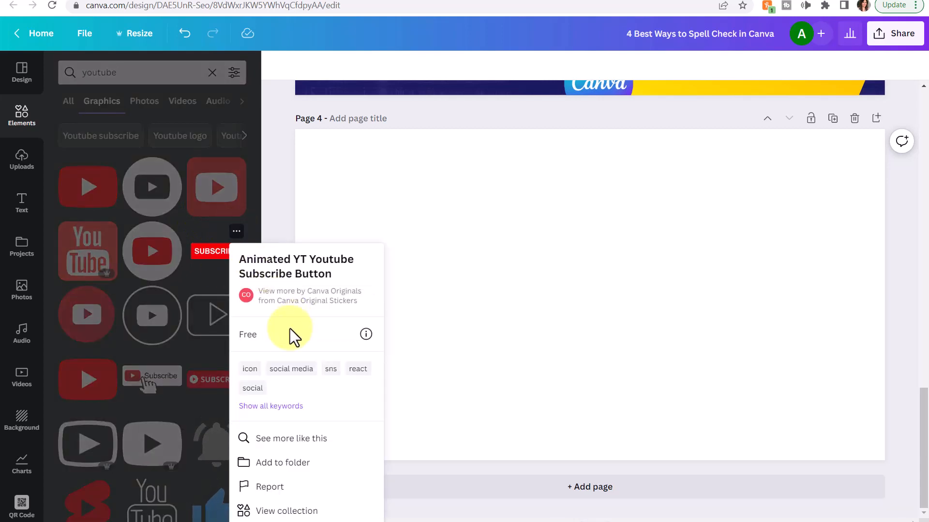
mouse_move(329, 329)
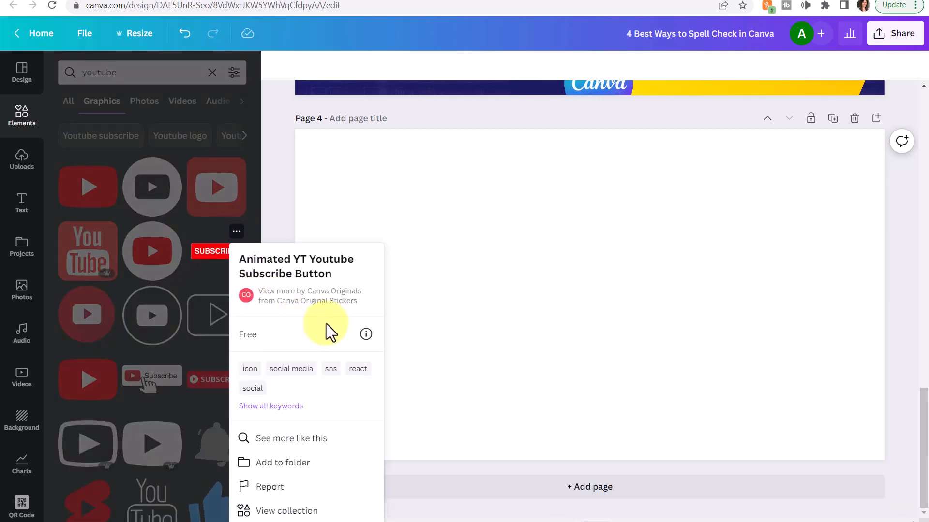
mouse_move(257, 201)
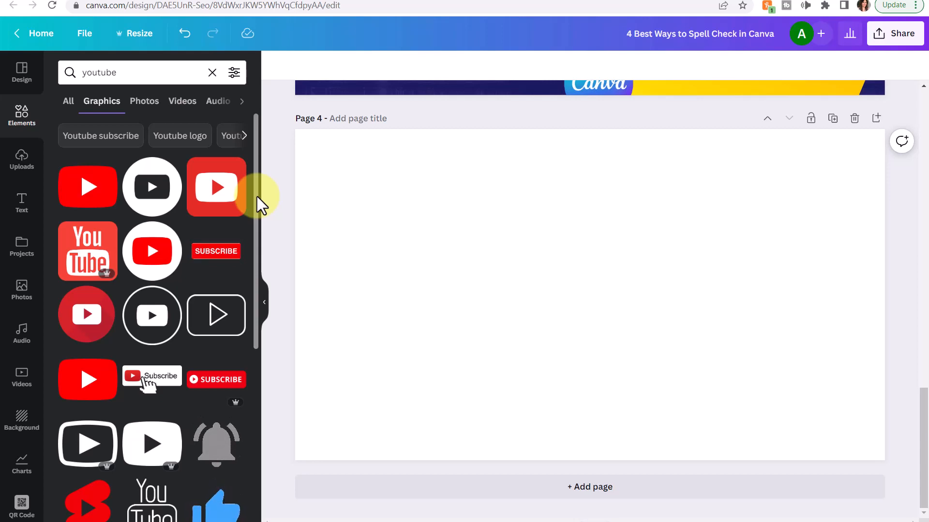
mouse_move(151, 251)
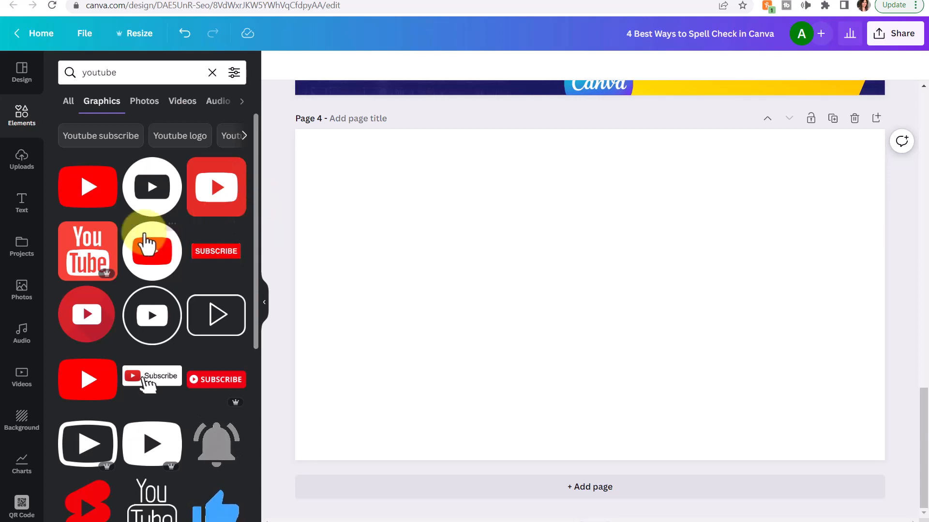
mouse_move(87, 250)
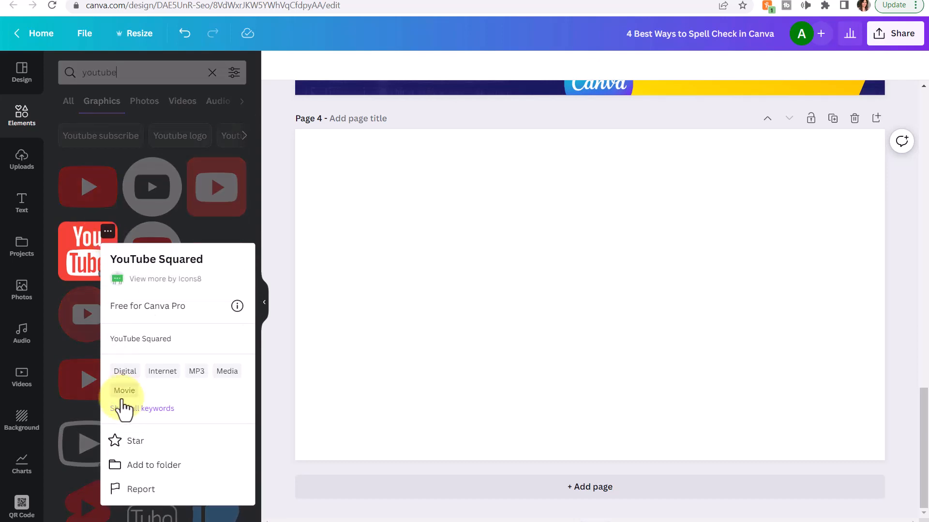
left_click(126, 441)
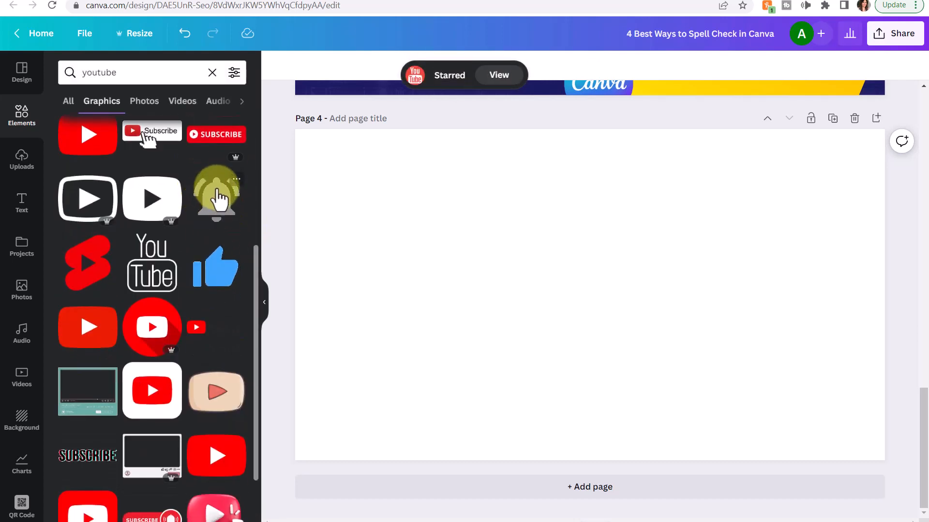
scroll("down", 3)
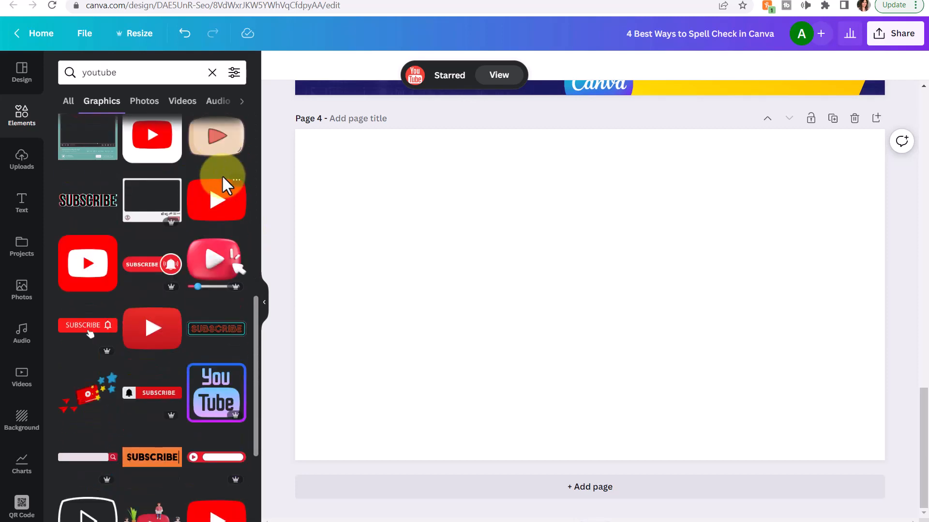
scroll("up", 3)
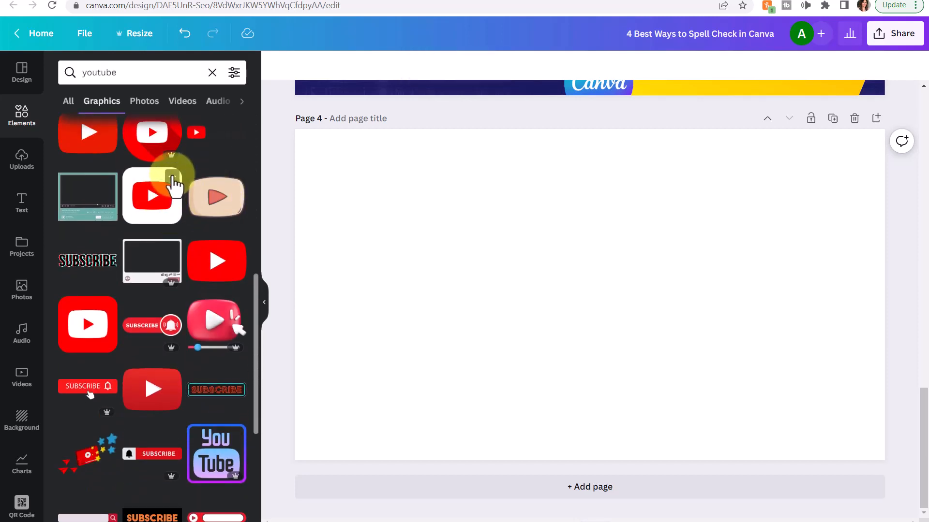
- Leave the spell-check design and return to the Canva home page
right_click(152, 196)
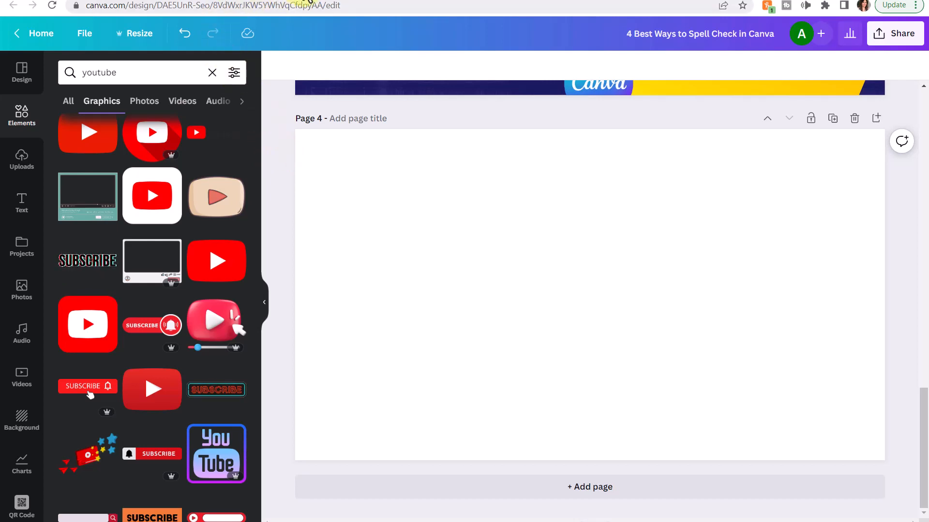
left_click(41, 33)
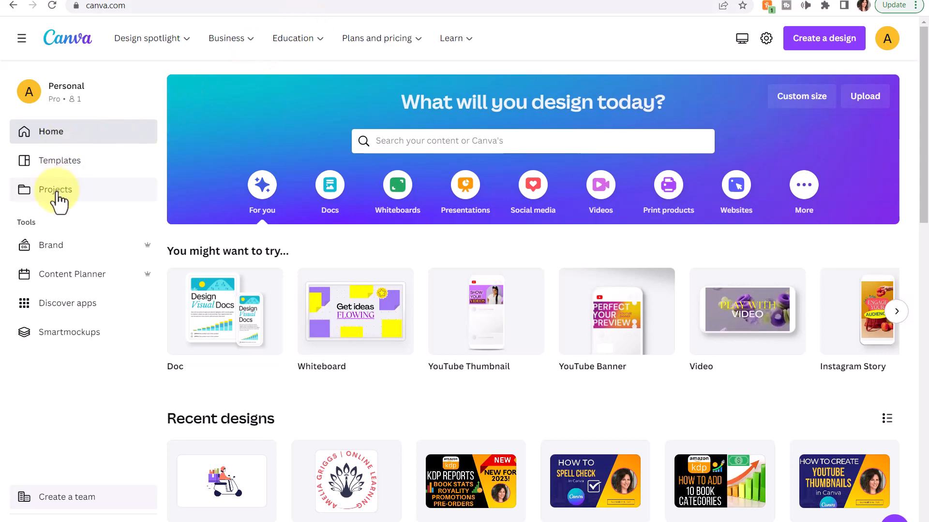
- Go to Projects and show only the Folders tab
left_click(55, 190)
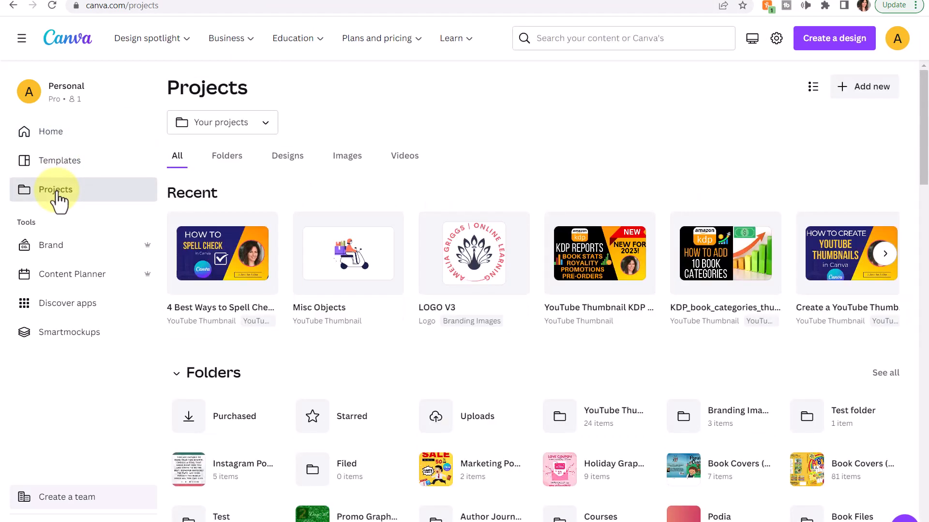
mouse_move(302, 365)
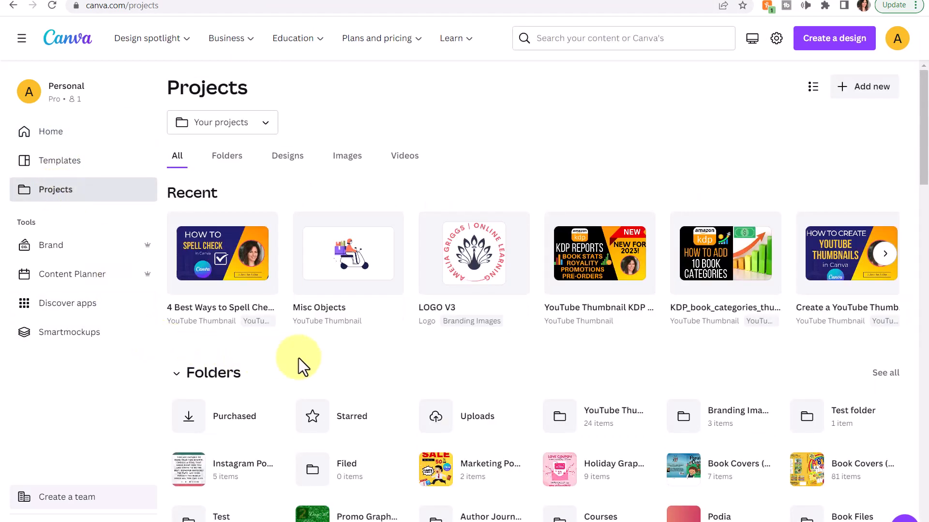
mouse_move(126, 377)
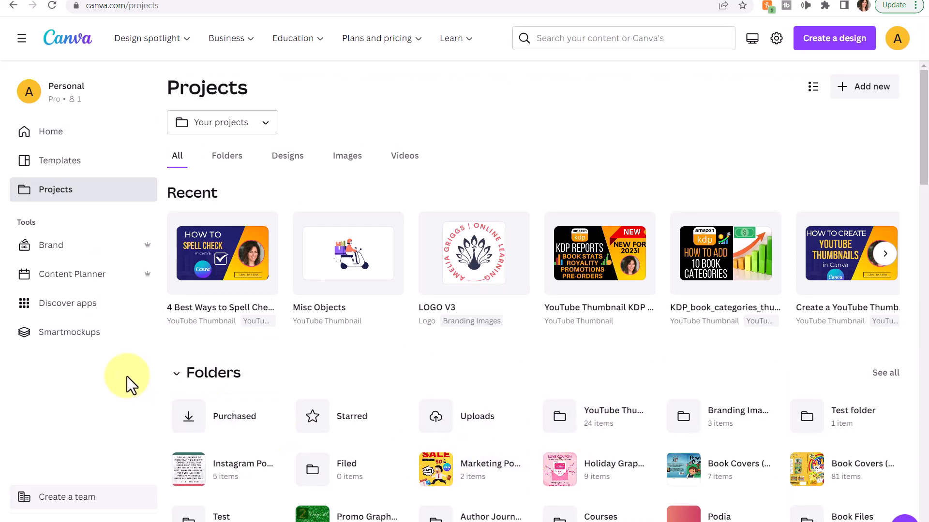
mouse_move(352, 423)
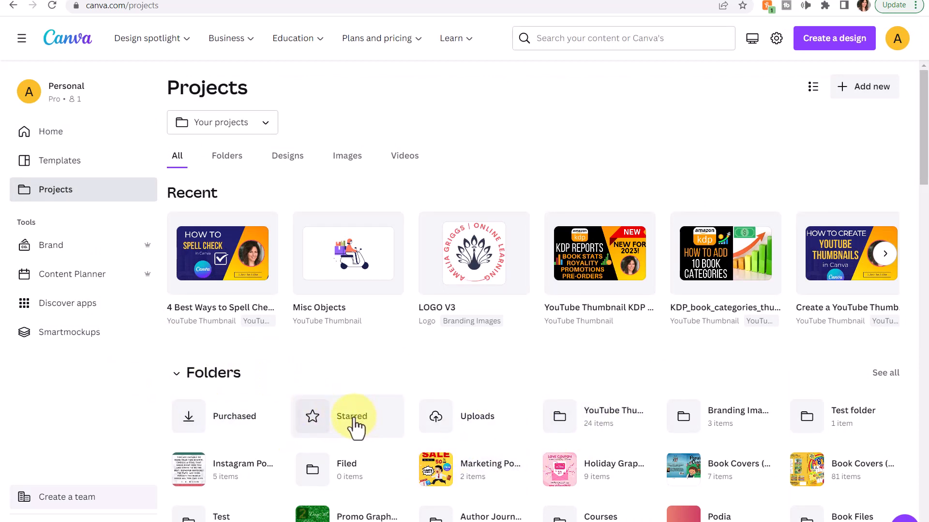
mouse_move(141, 373)
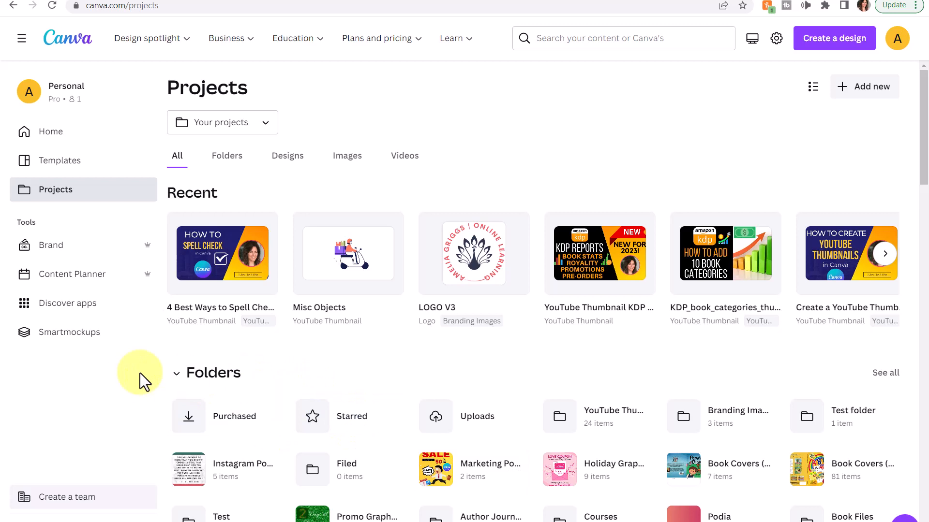
mouse_move(195, 159)
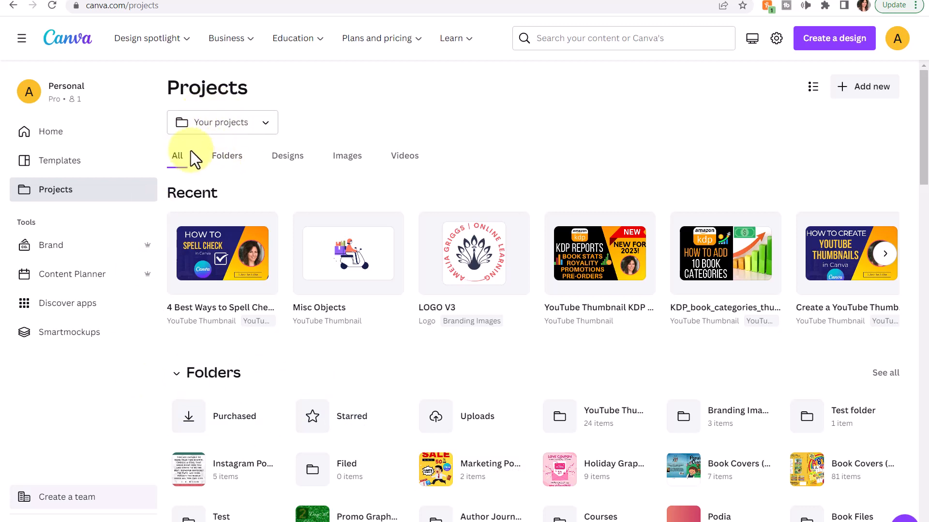
mouse_move(227, 159)
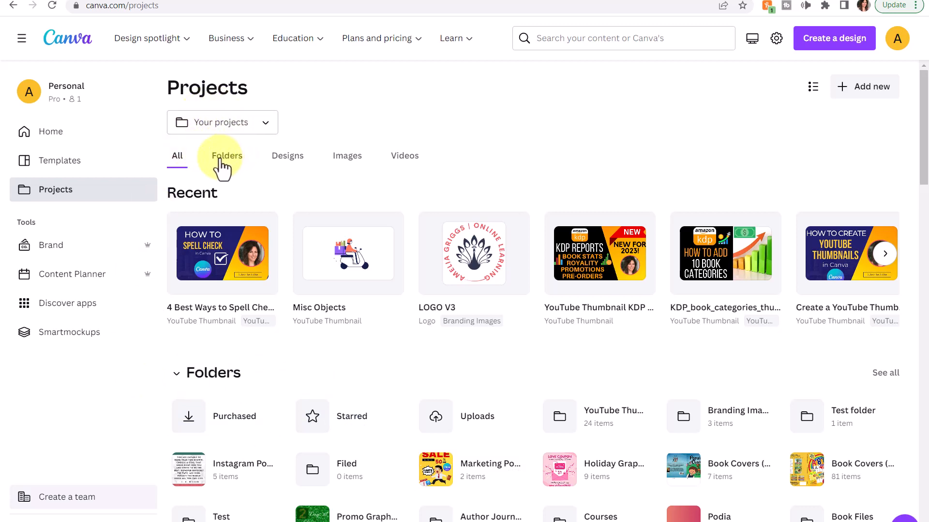
left_click(227, 155)
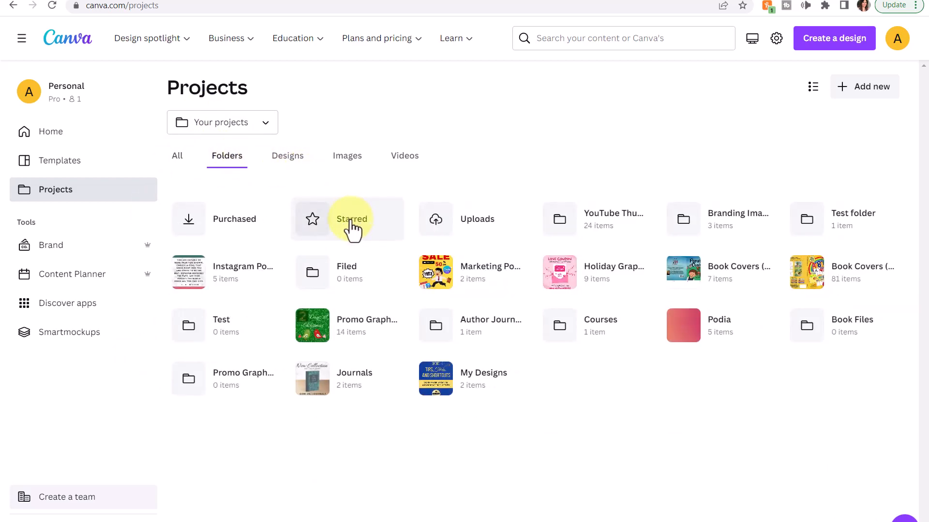
- Open the Starred folder with the saved logos, images and templates
left_click(351, 219)
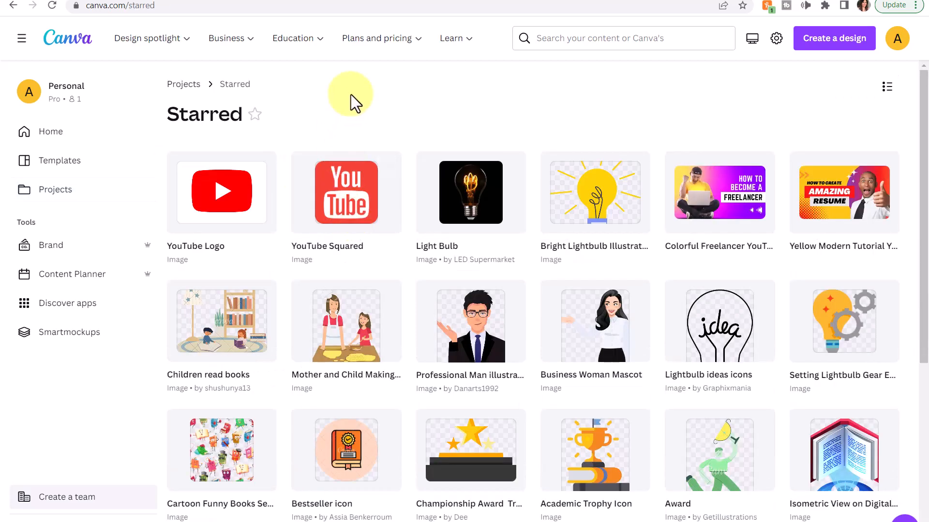
mouse_move(803, 183)
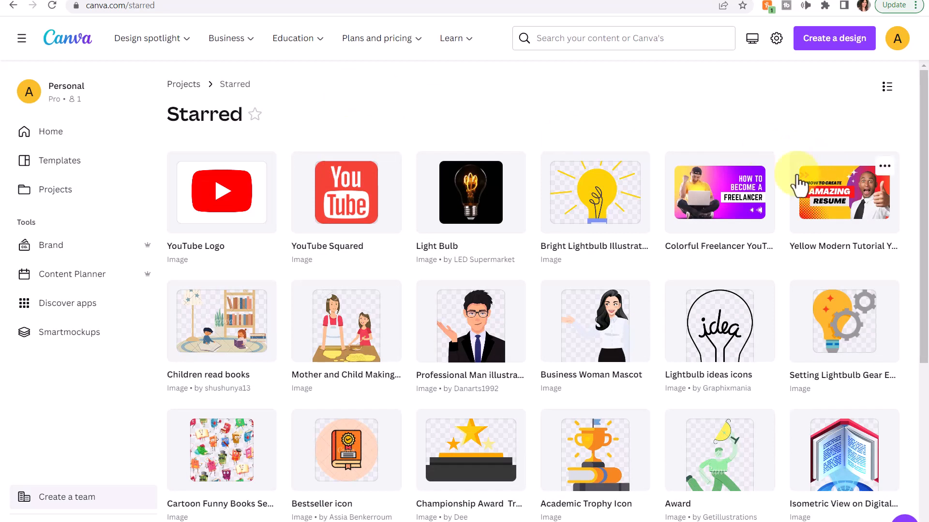
mouse_move(523, 184)
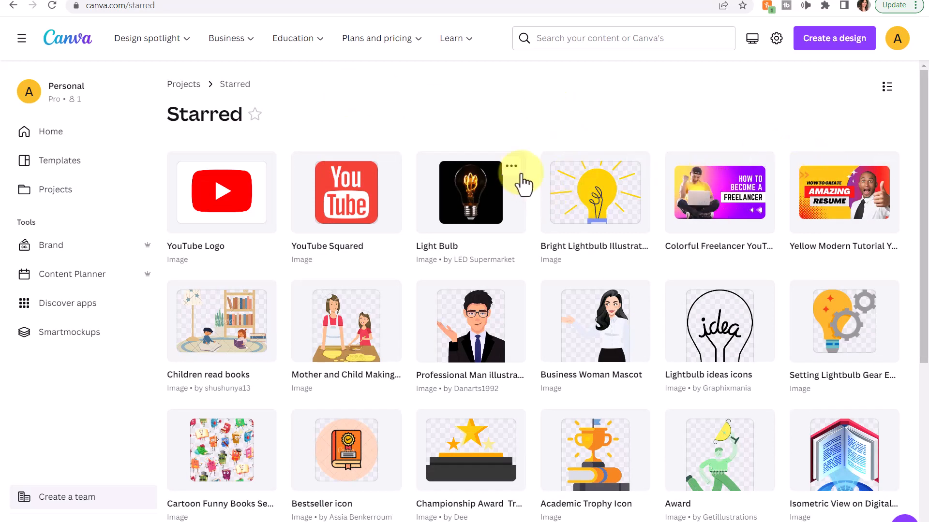
mouse_move(347, 193)
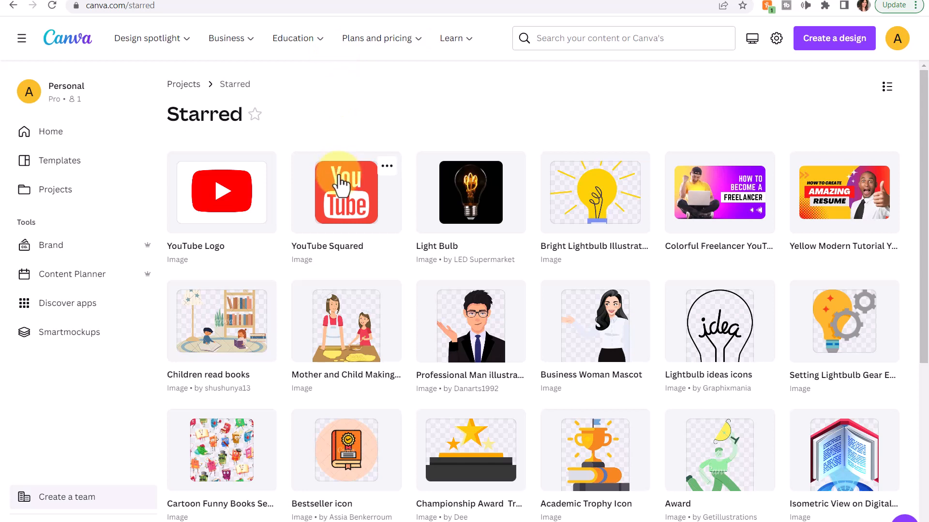
mouse_move(692, 104)
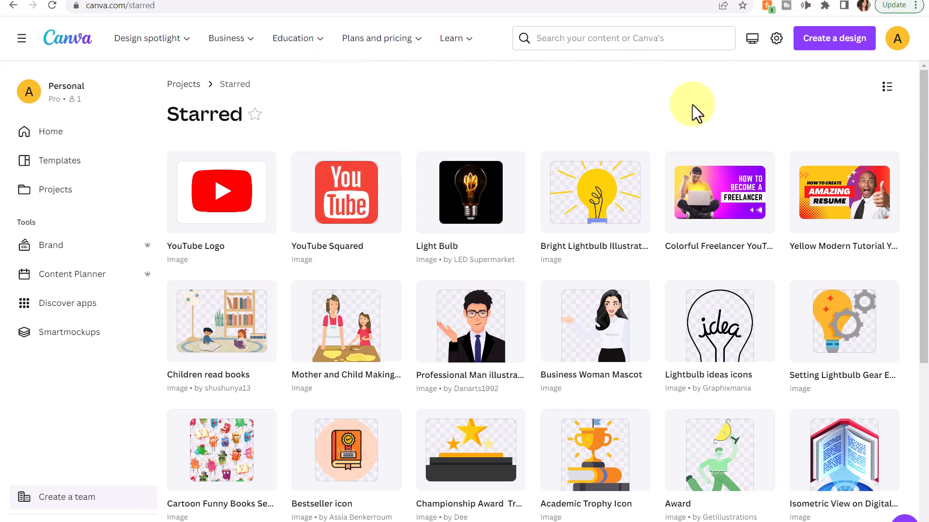
mouse_move(720, 192)
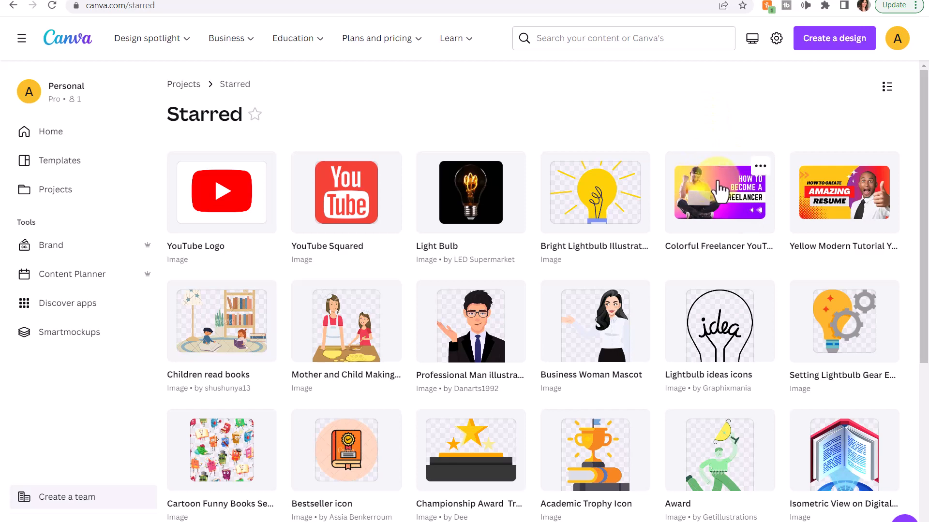
- Start a new design from the starred Colorful Freelancer template, then return to its preview
left_click(719, 192)
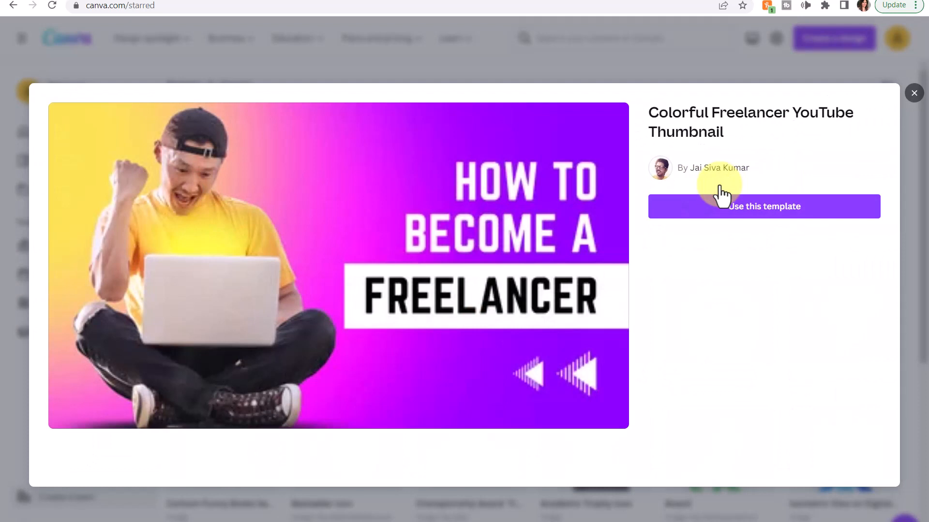
mouse_move(763, 215)
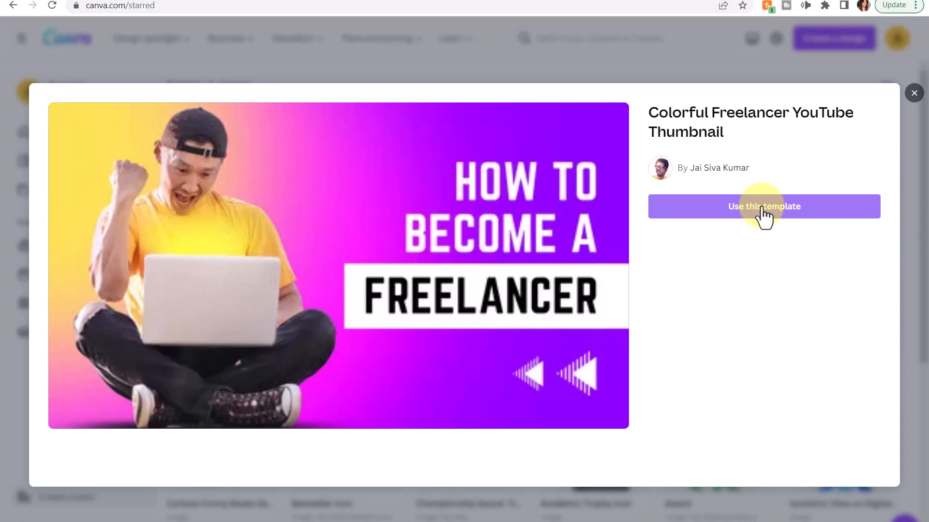
left_click(764, 206)
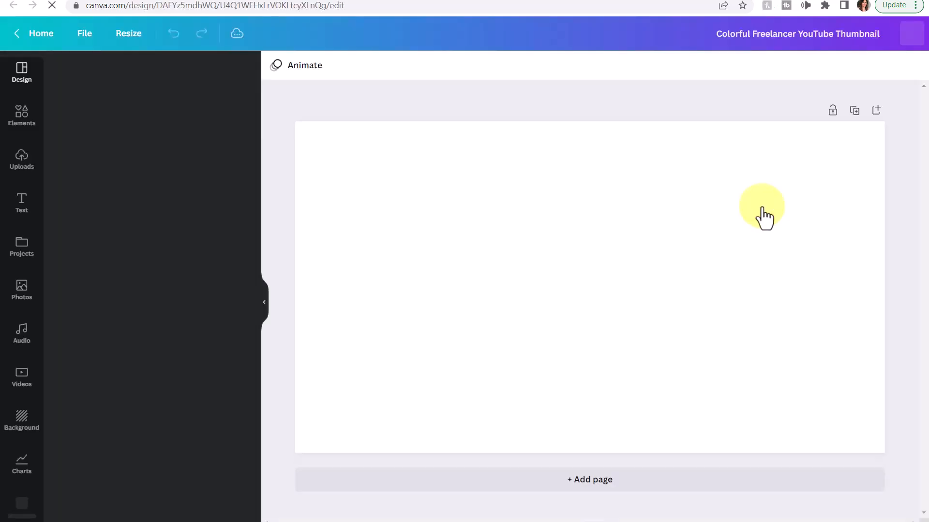
left_click(21, 72)
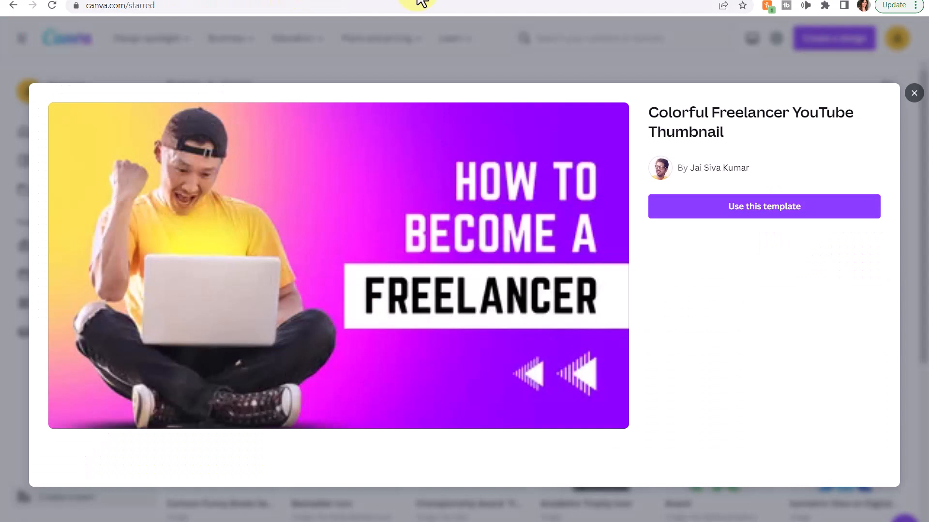
- Close the Freelancer template preview and view the starred Light Bulb photo's details
left_click(913, 93)
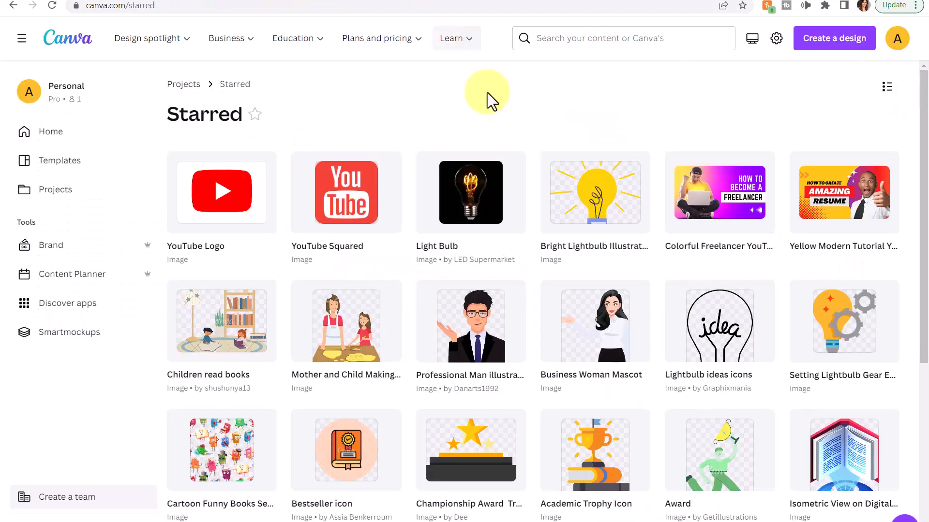
mouse_move(471, 131)
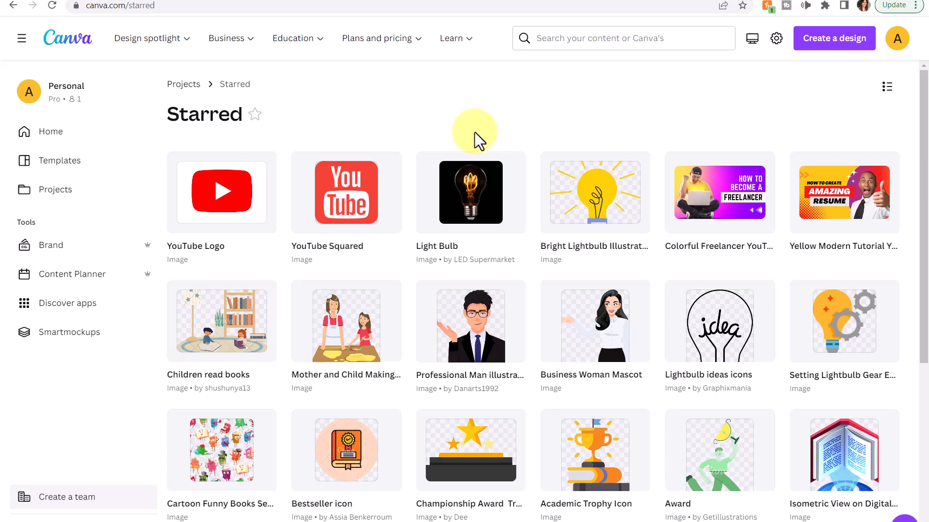
mouse_move(470, 192)
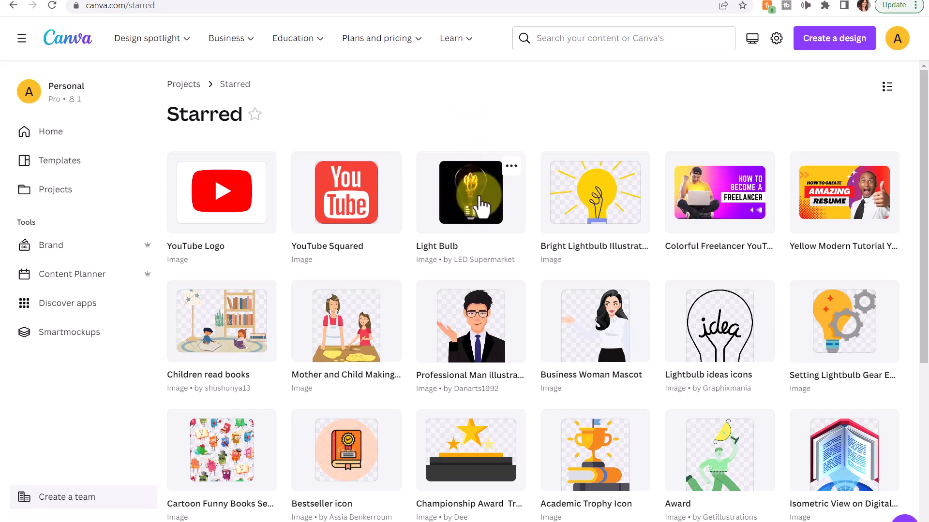
left_click(470, 192)
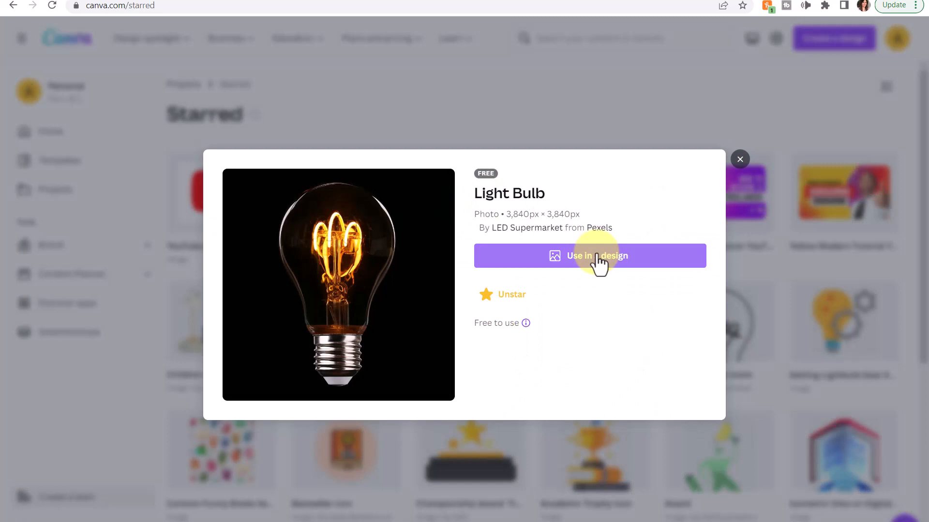
mouse_move(493, 305)
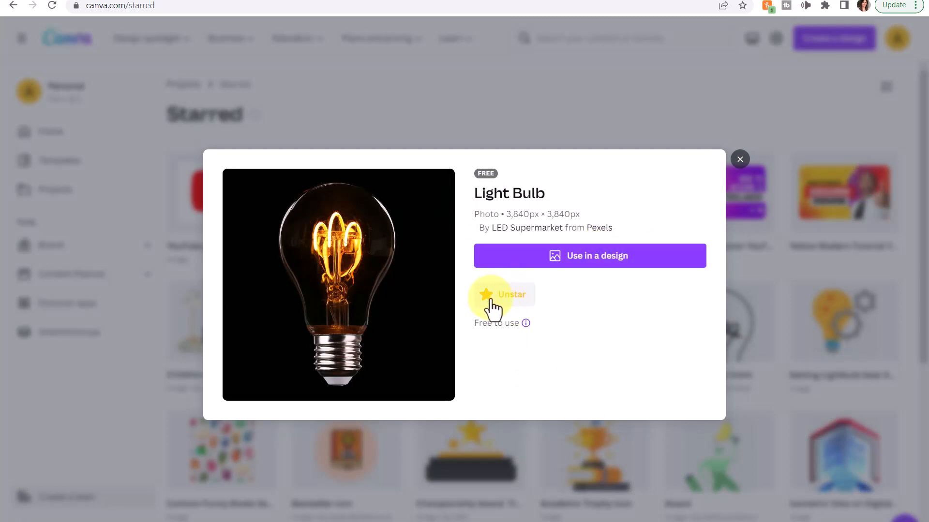
mouse_move(601, 256)
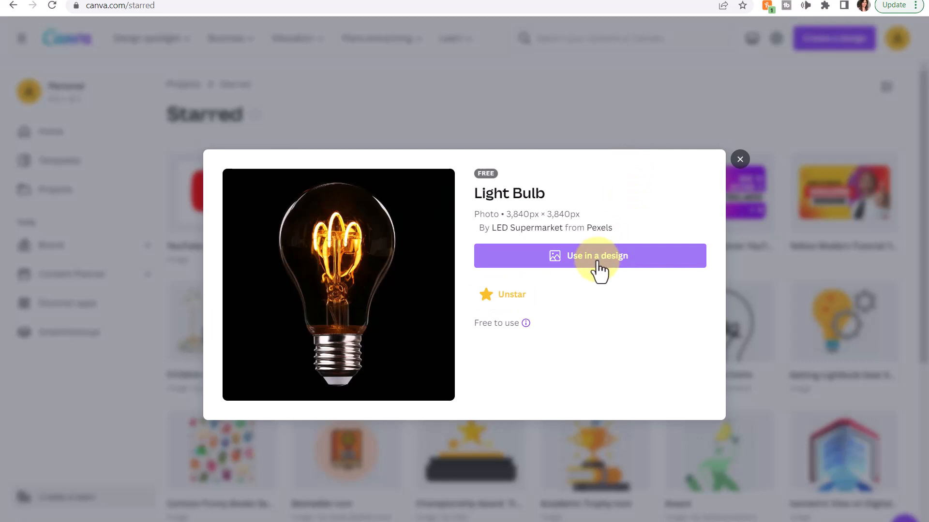
- Use the Light Bulb photo in a new Facebook Post (Landscape) design, then dismiss the design list
left_click(589, 255)
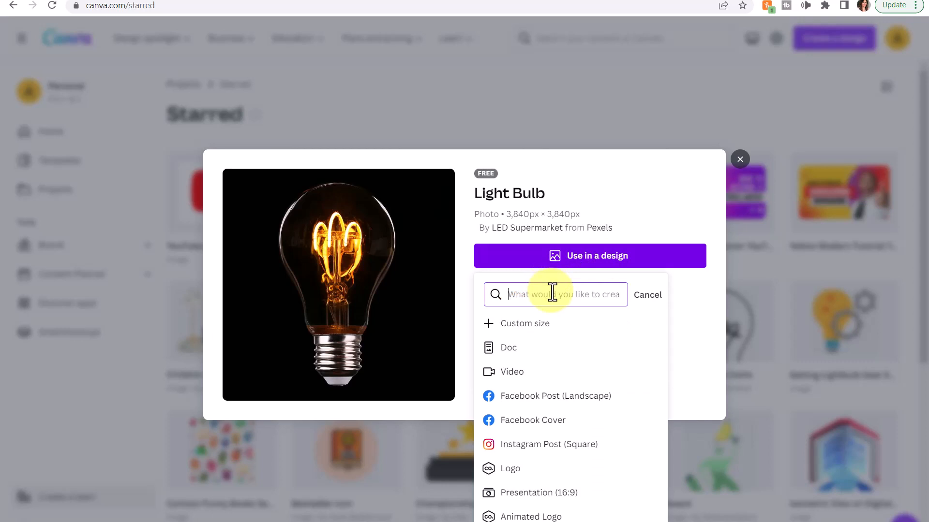
mouse_move(553, 399)
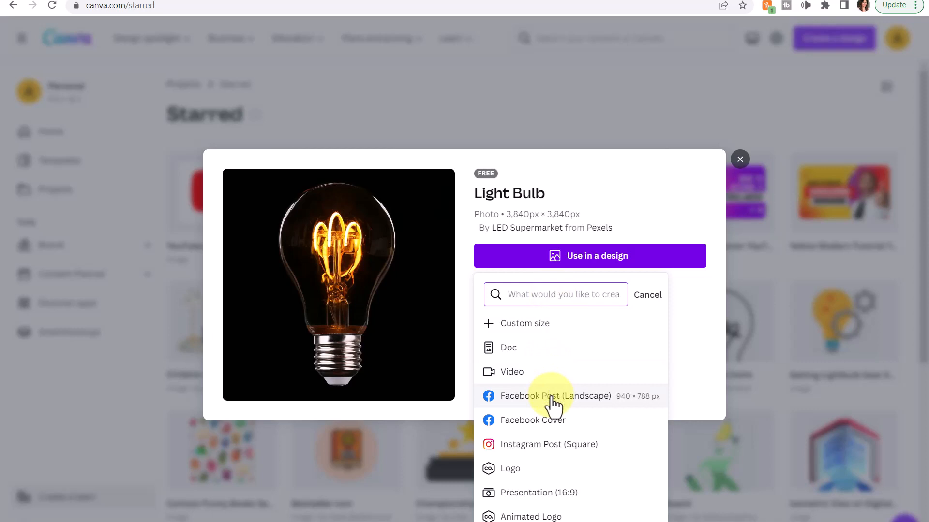
left_click(554, 397)
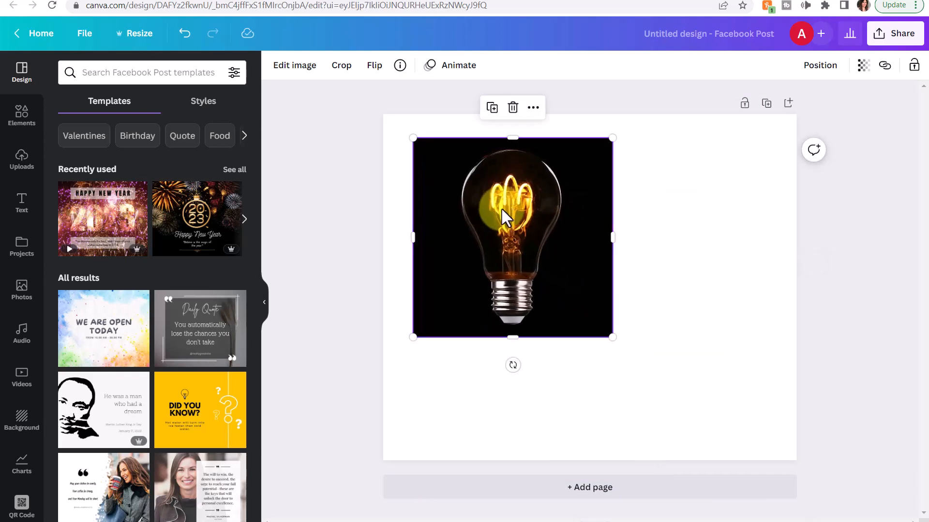
mouse_move(516, 231)
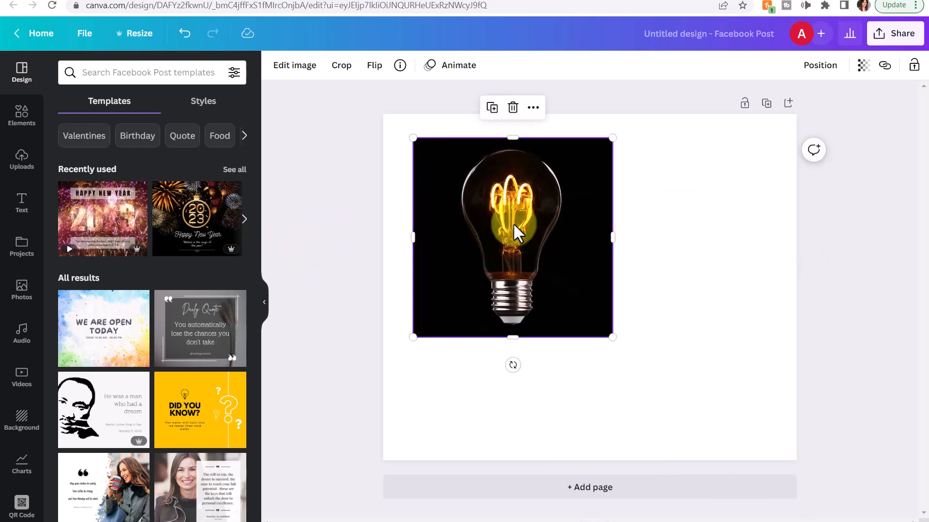
mouse_move(548, 237)
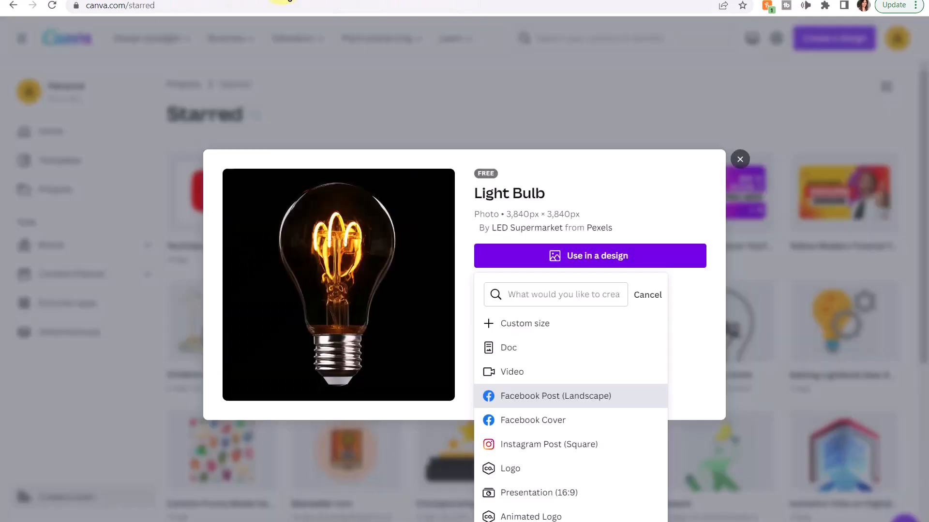
left_click(647, 294)
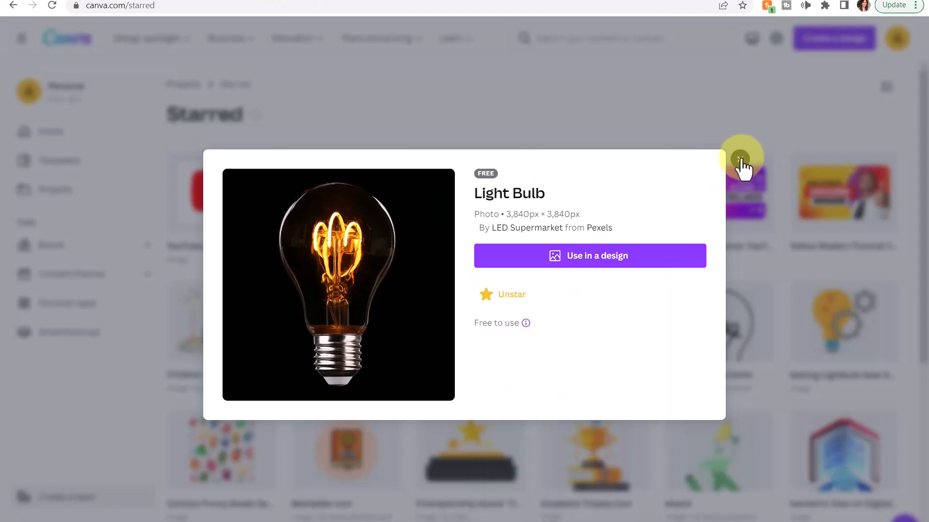
- Close the Light Bulb details and go Home to the Recent designs list
left_click(740, 159)
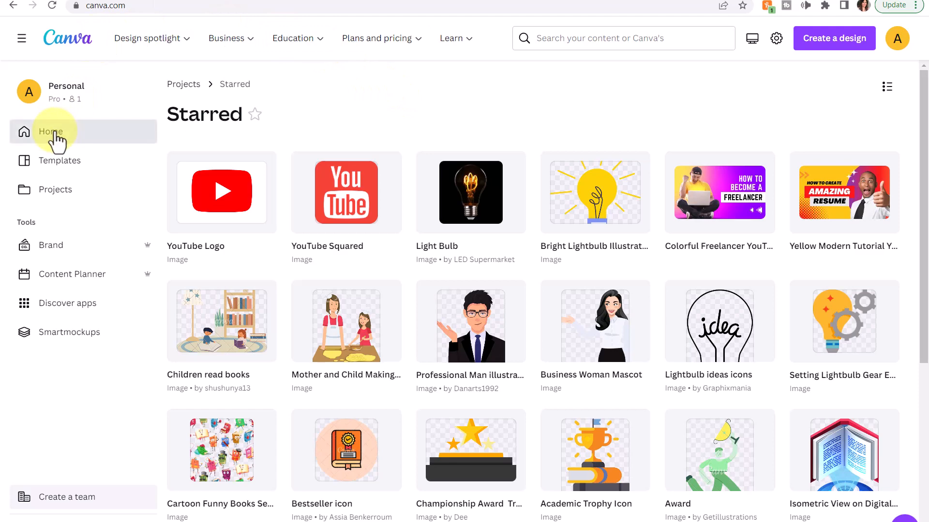
left_click(52, 132)
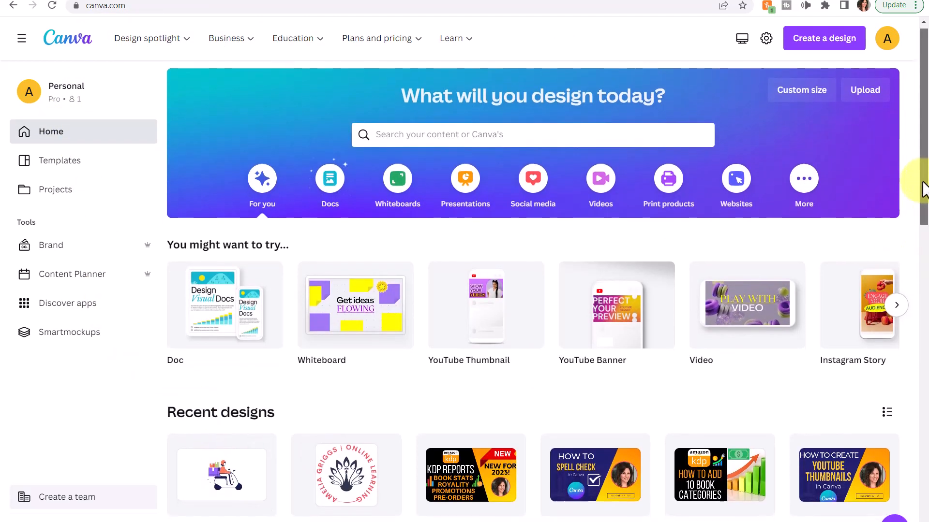
scroll("down", 3)
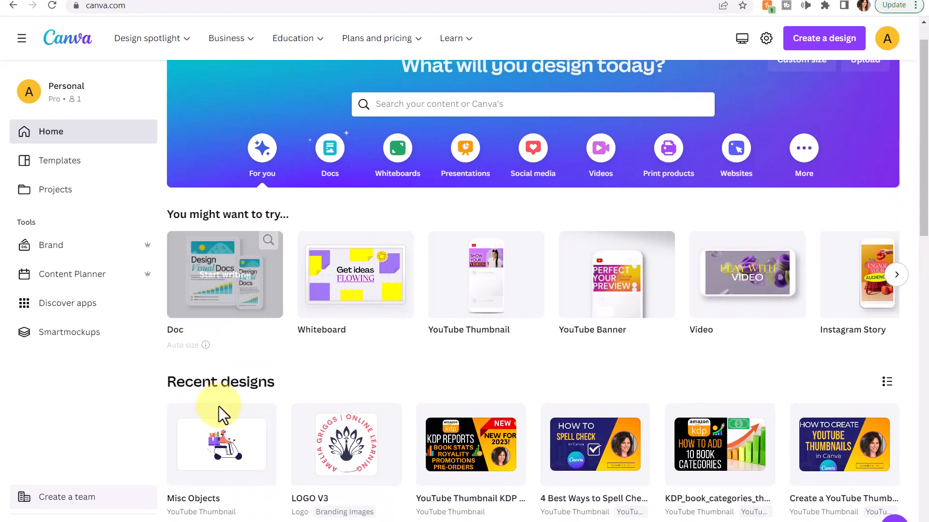
mouse_move(221, 449)
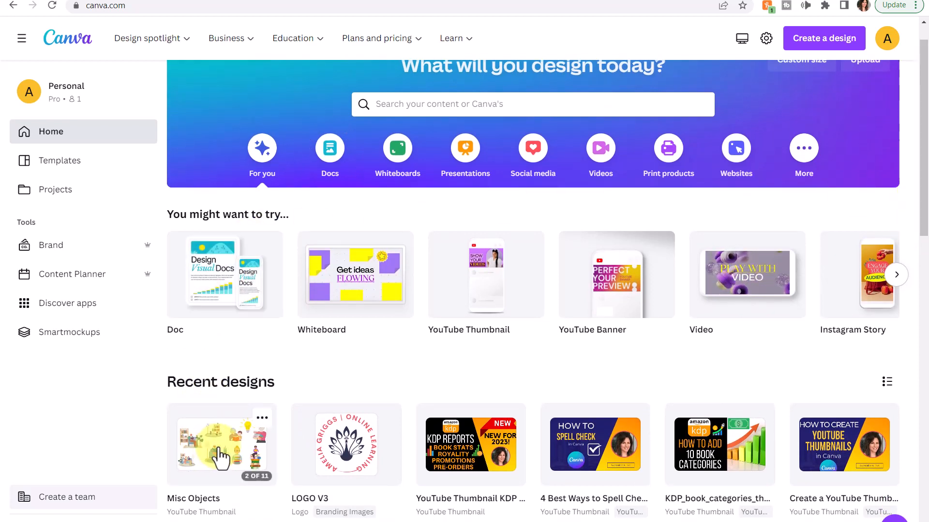
- Open Misc Objects and select the delivery scooter illustration on page 1
left_click(221, 445)
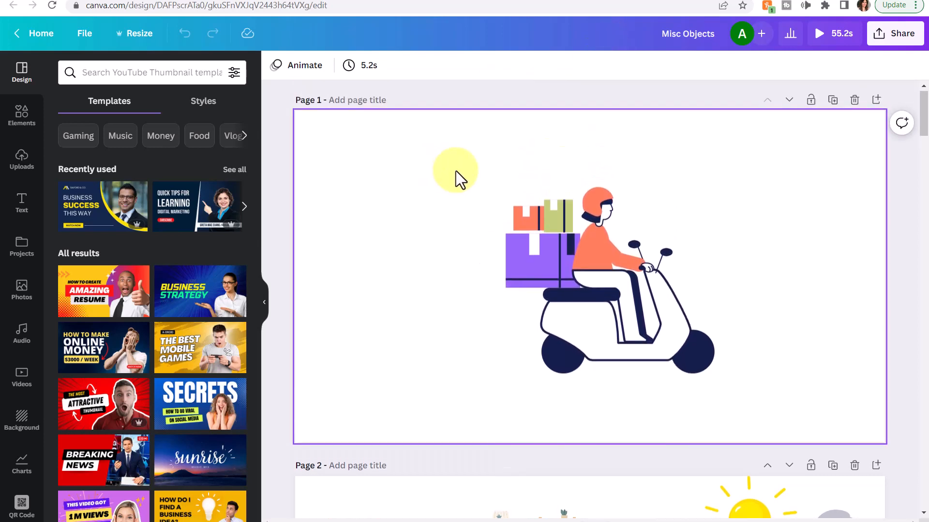
left_click(592, 267)
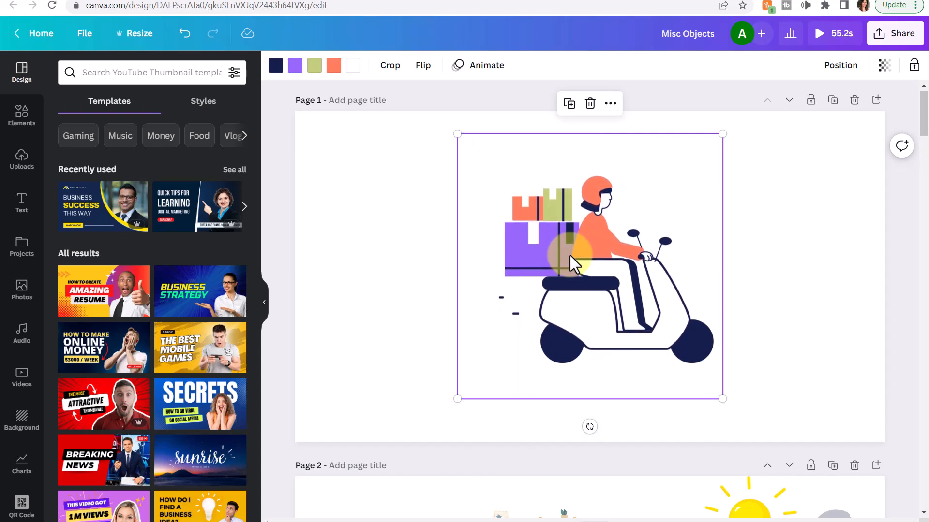
scroll("down", 3)
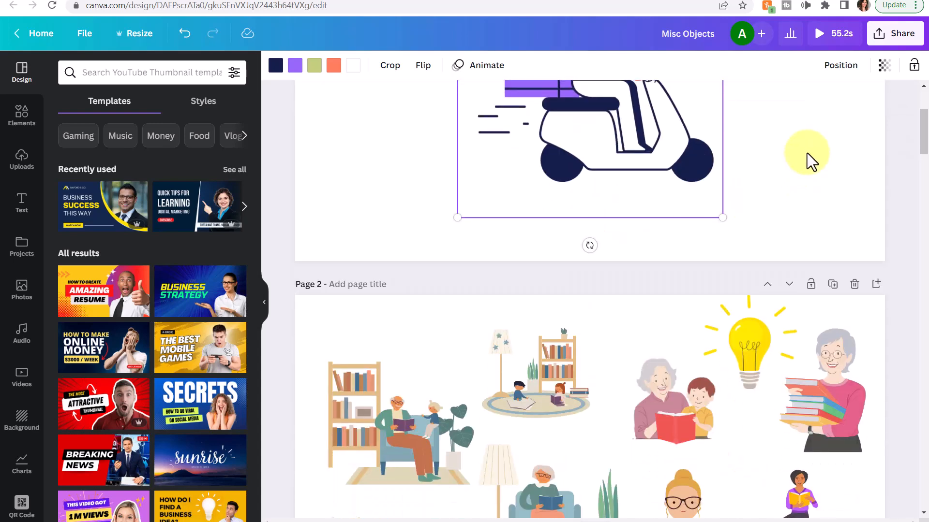
scroll("down", 3)
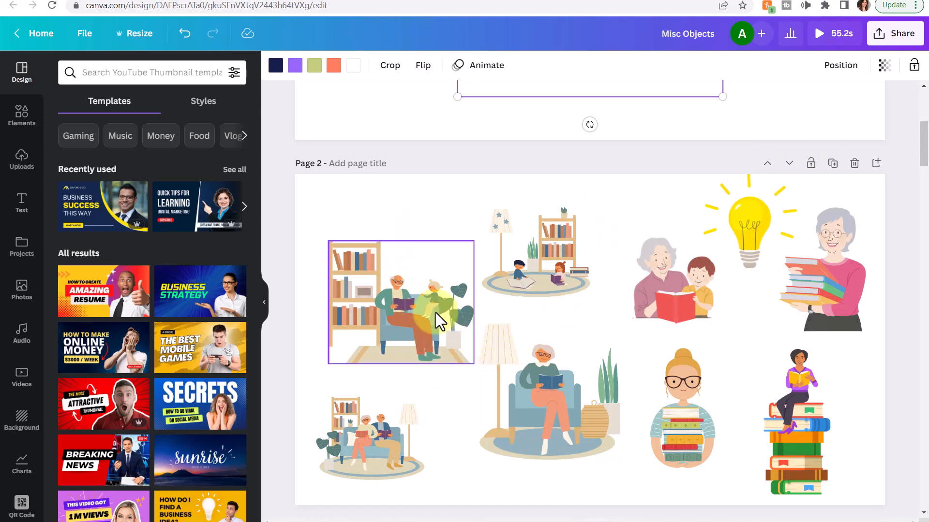
- Select the couple on the sofa and children on the rug on page 2, browsing remaining pages
left_click(535, 252)
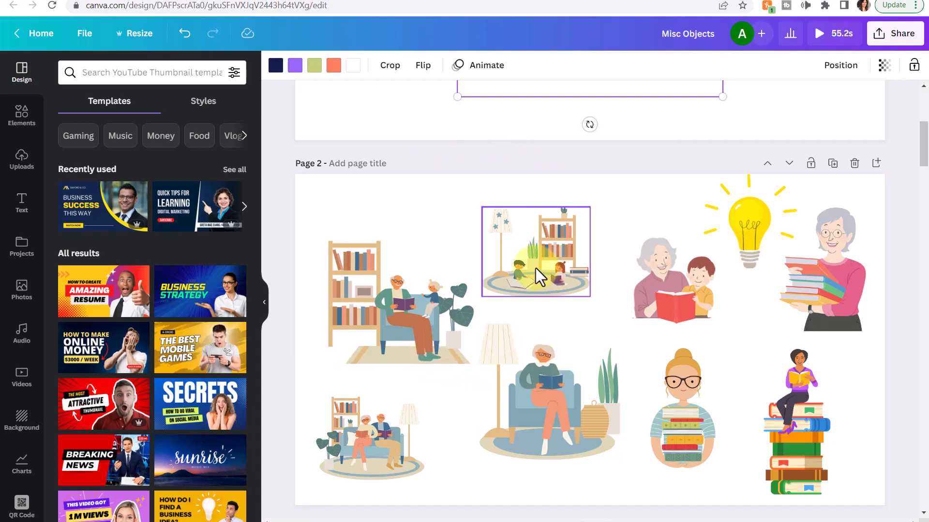
left_click(474, 252)
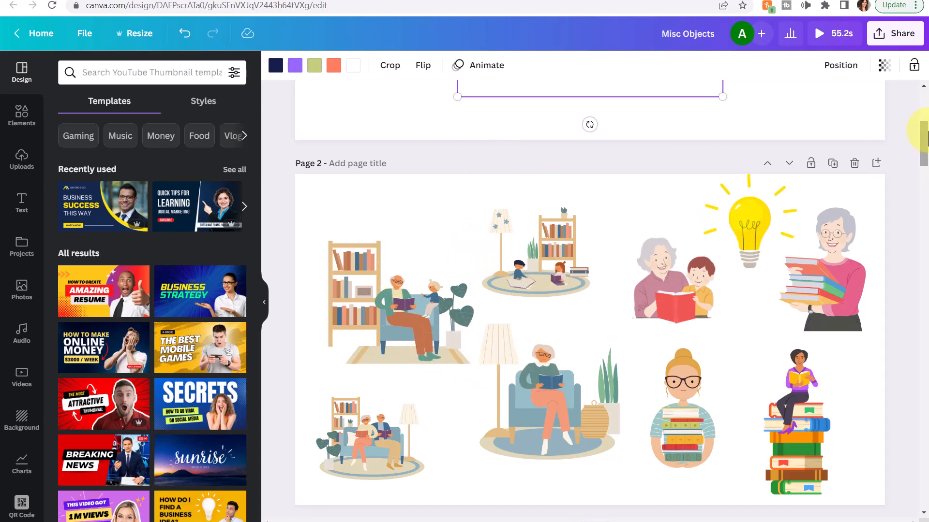
scroll("down", 3)
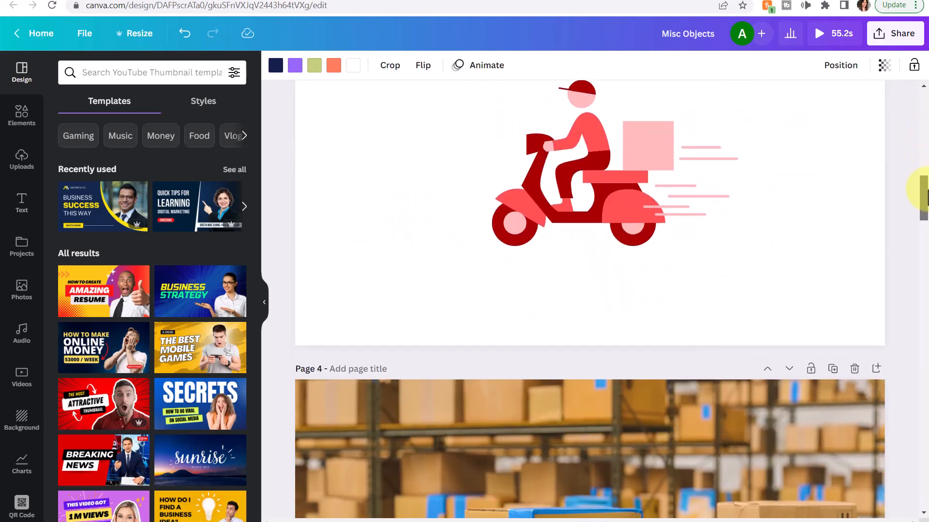
scroll("down", 3)
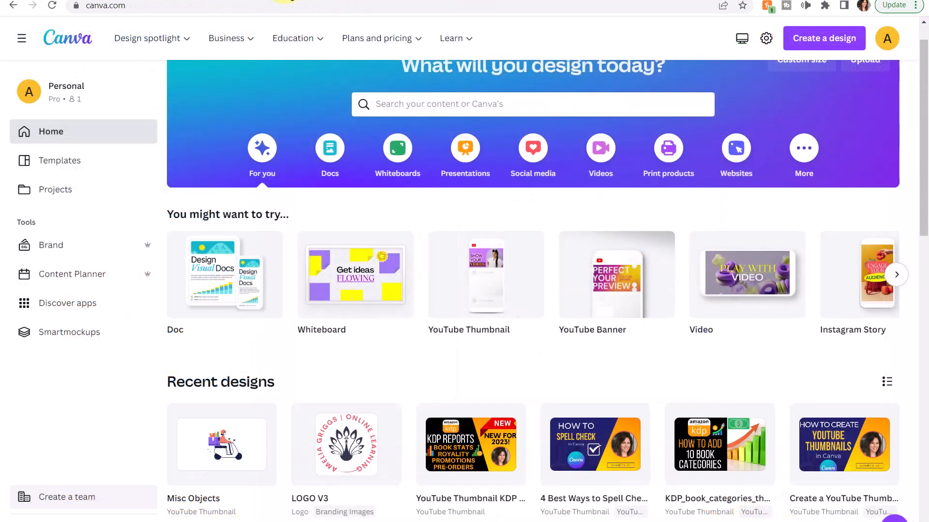
mouse_move(746, 274)
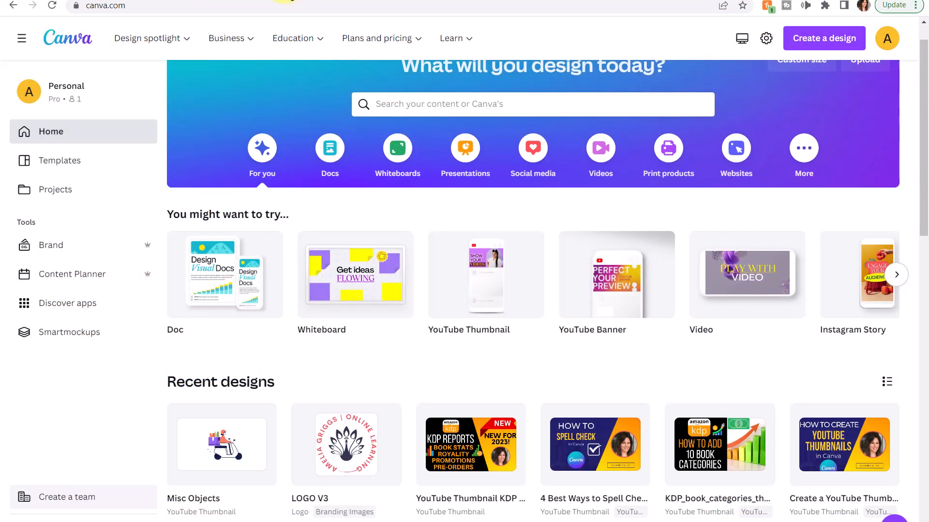